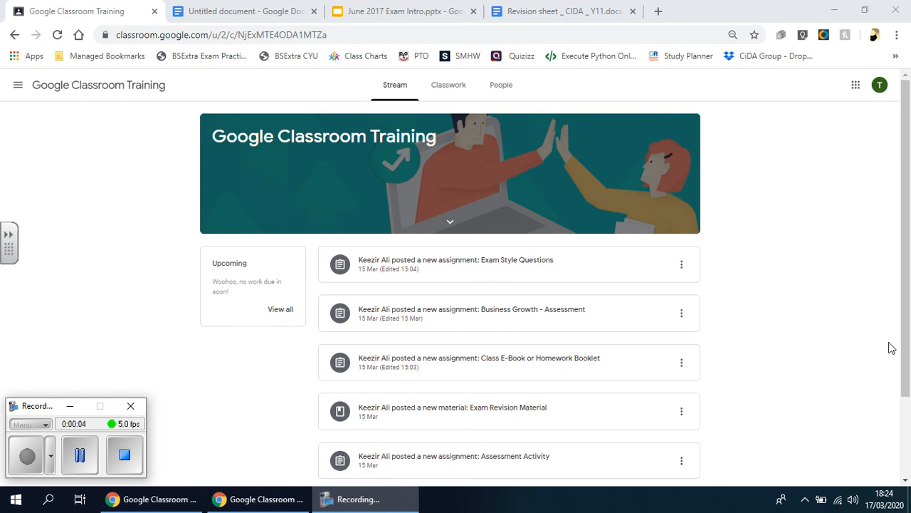
mouse_move(319, 350)
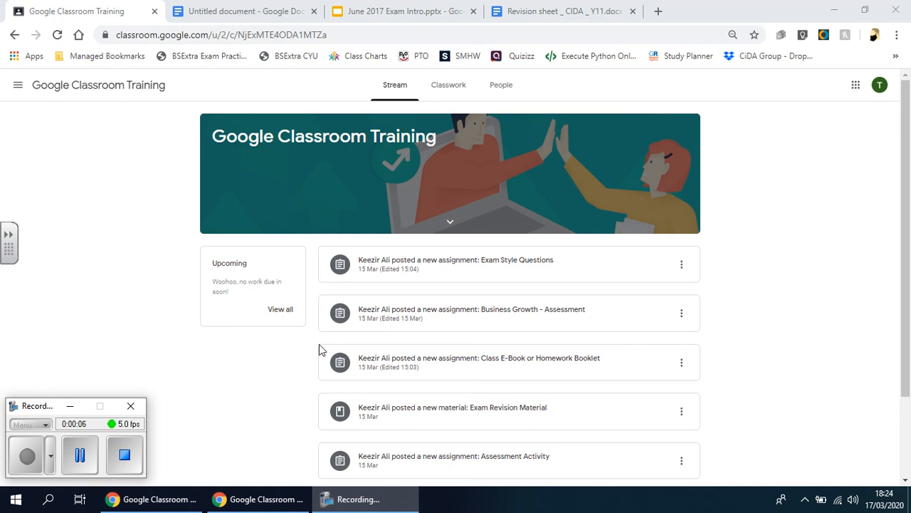
mouse_move(245, 385)
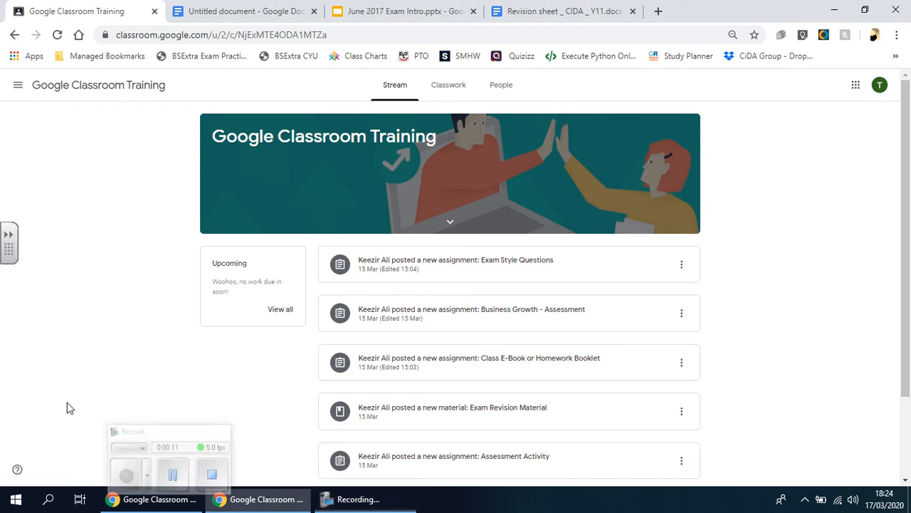
mouse_move(840, 356)
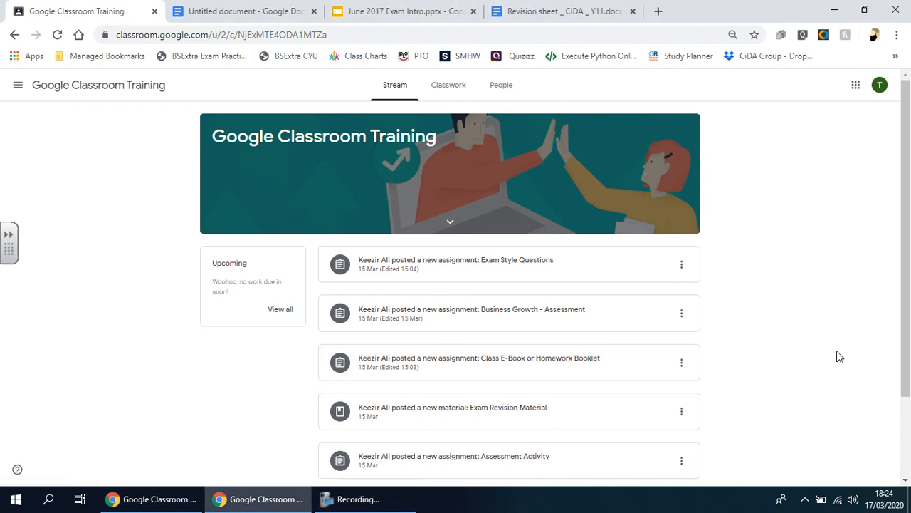
mouse_move(809, 362)
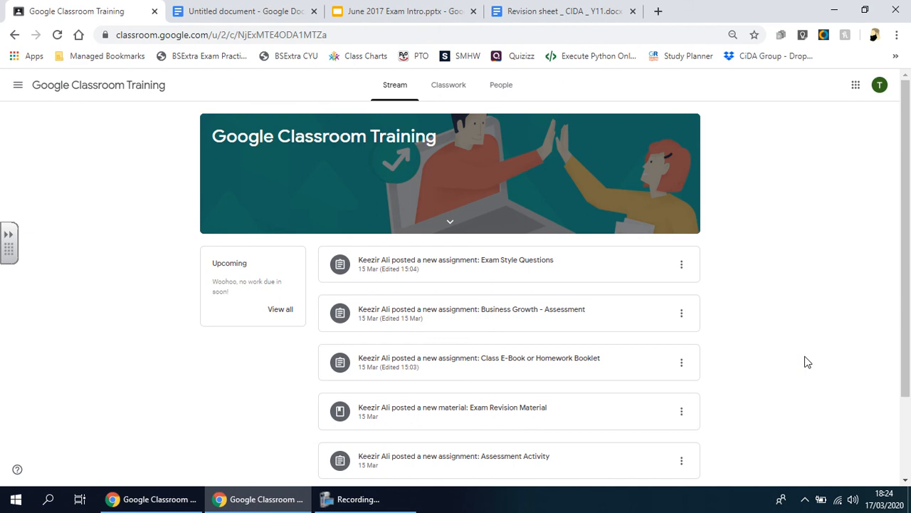
mouse_move(813, 360)
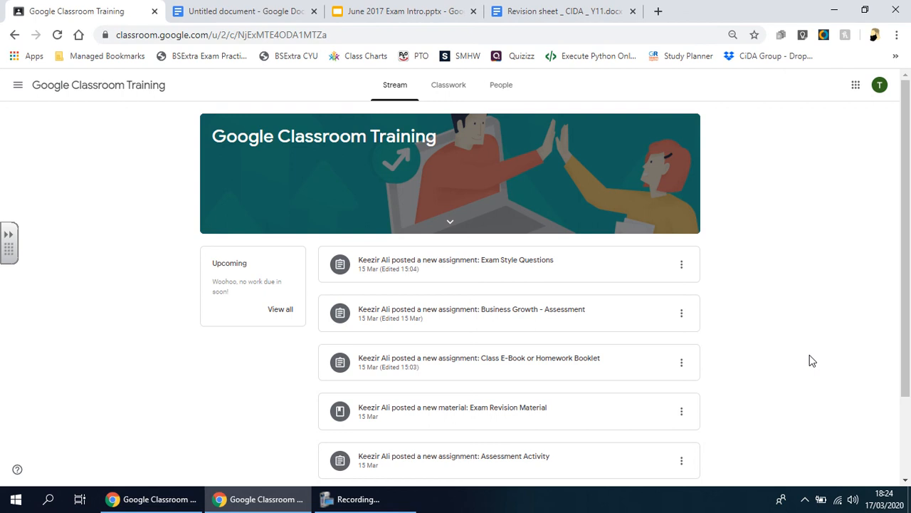
Go into the 'Class E-Book or Homework Booklet' assignment and start a private comment to the teacher.
scroll(down, 3)
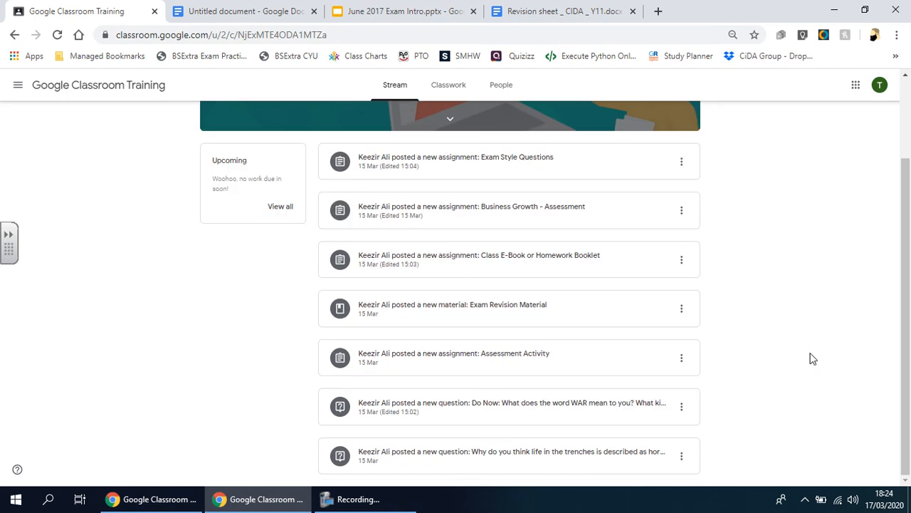
mouse_move(530, 359)
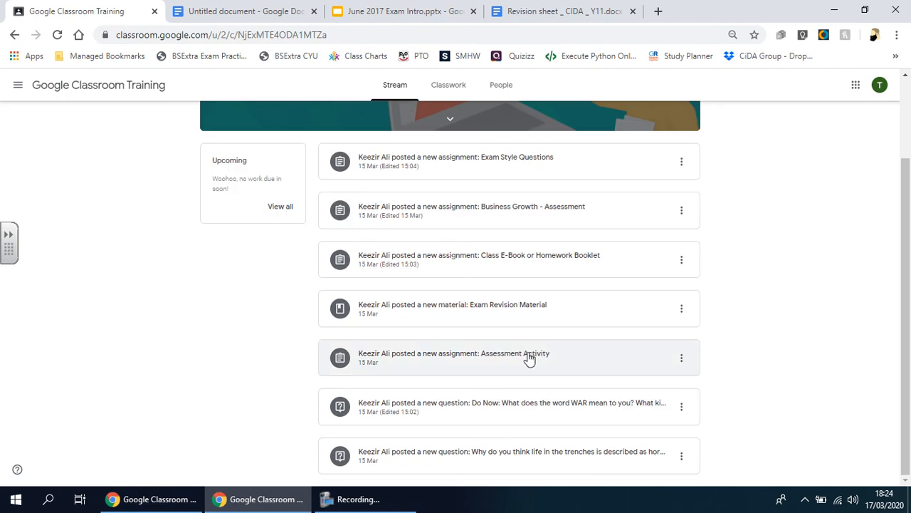
mouse_move(493, 371)
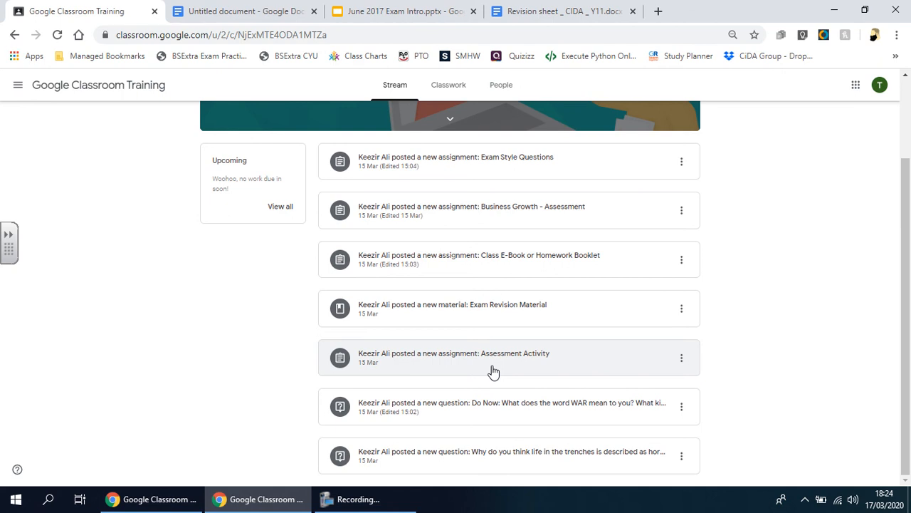
click(479, 259)
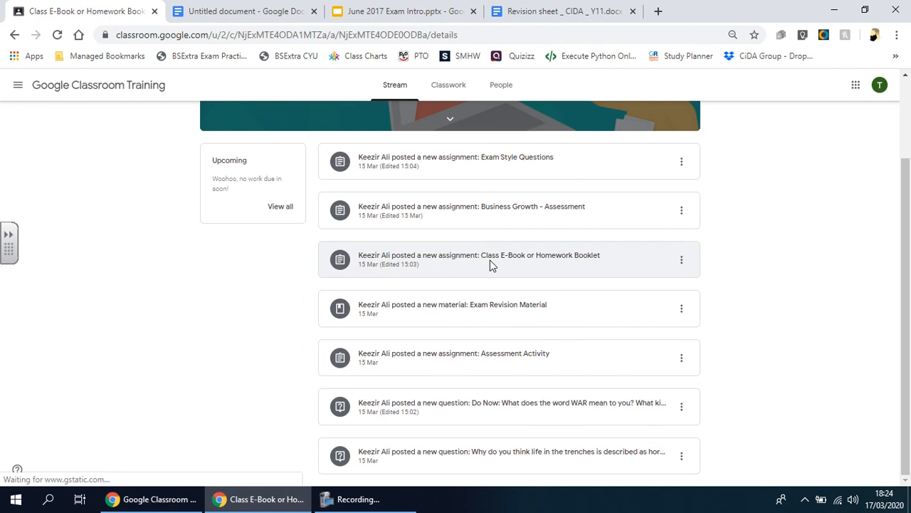
click(478, 255)
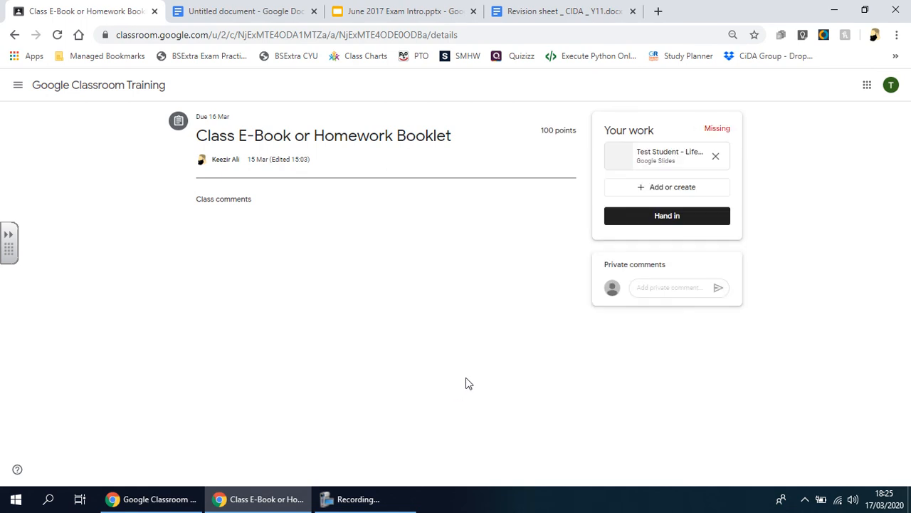
mouse_move(643, 165)
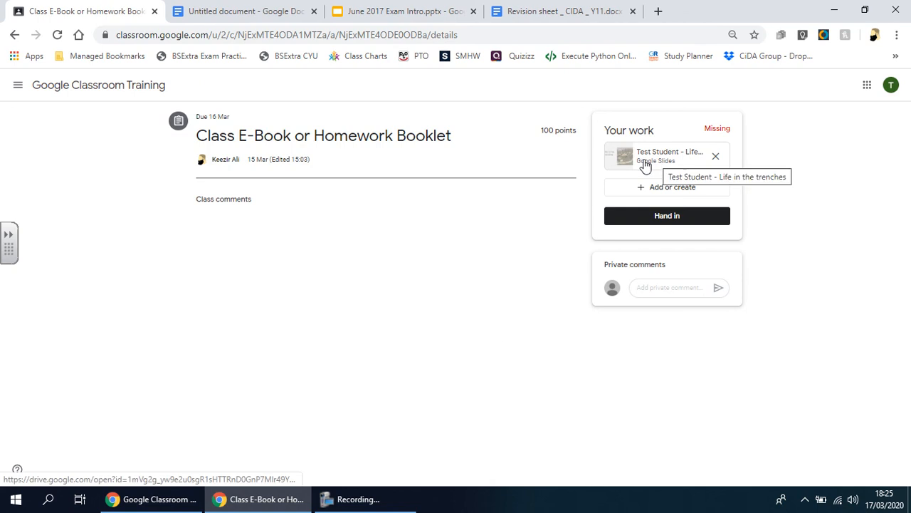
mouse_move(624, 132)
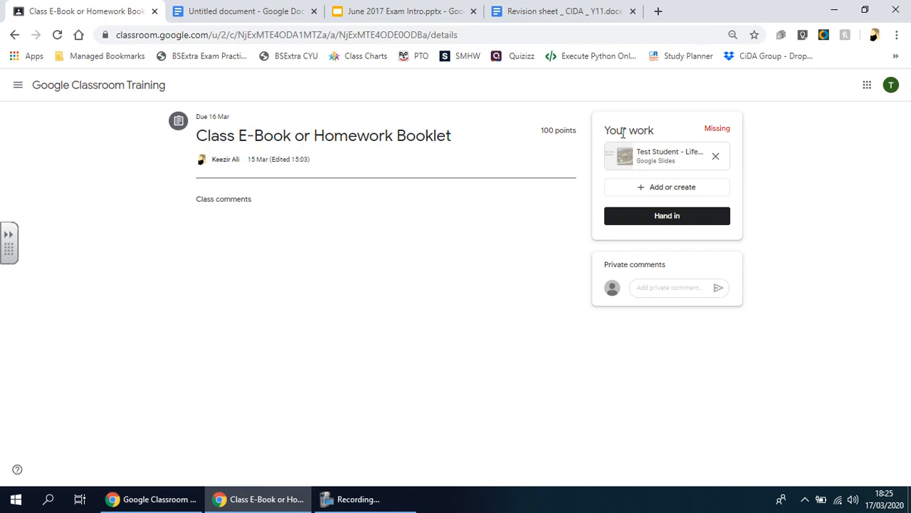
mouse_move(655, 159)
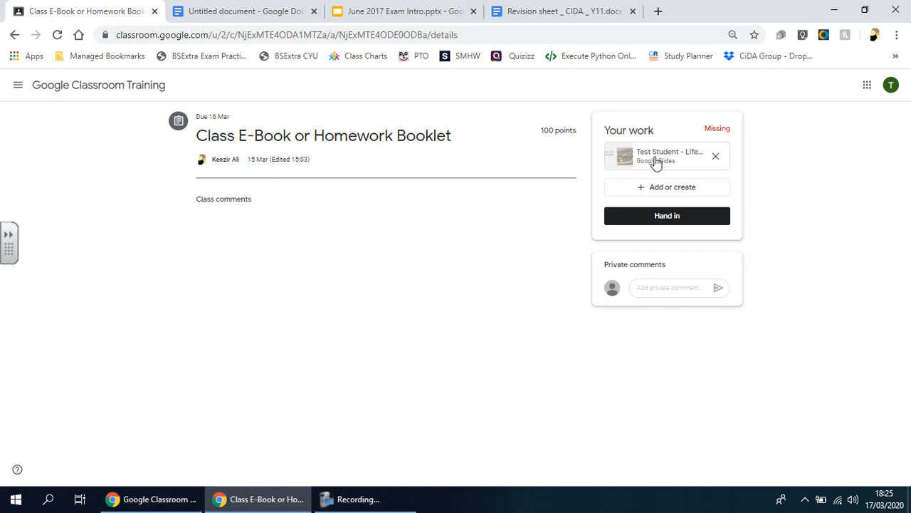
mouse_move(666, 155)
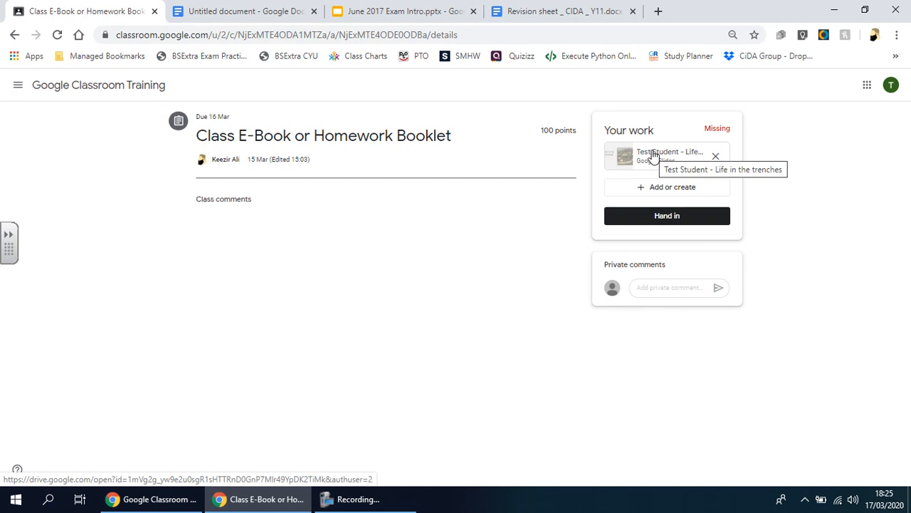
mouse_move(655, 219)
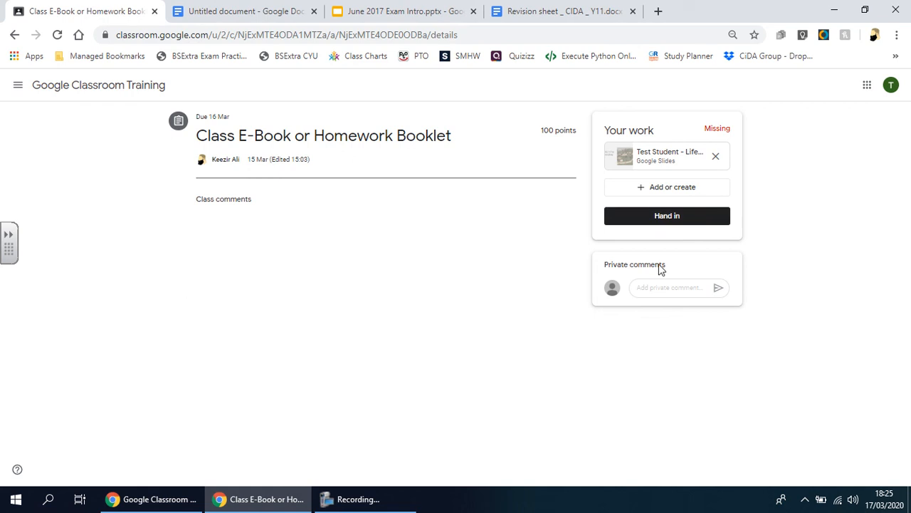
click(670, 288)
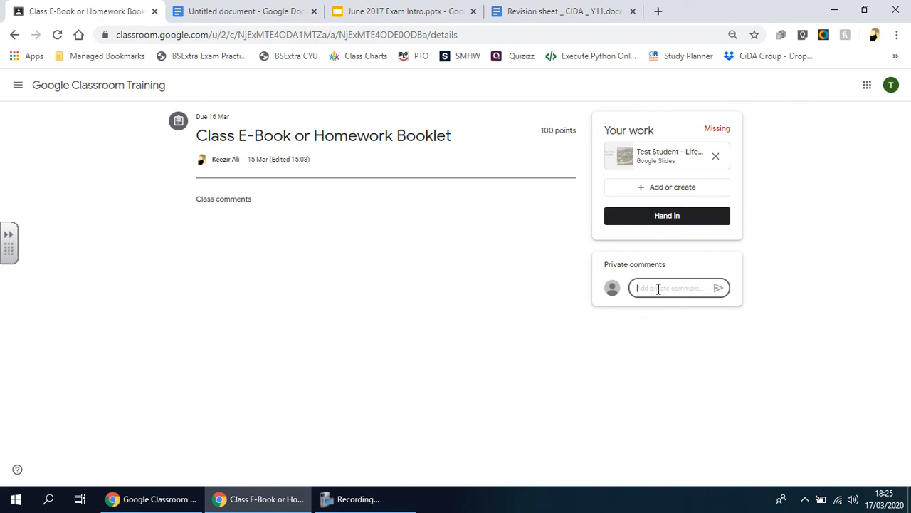
mouse_move(450, 135)
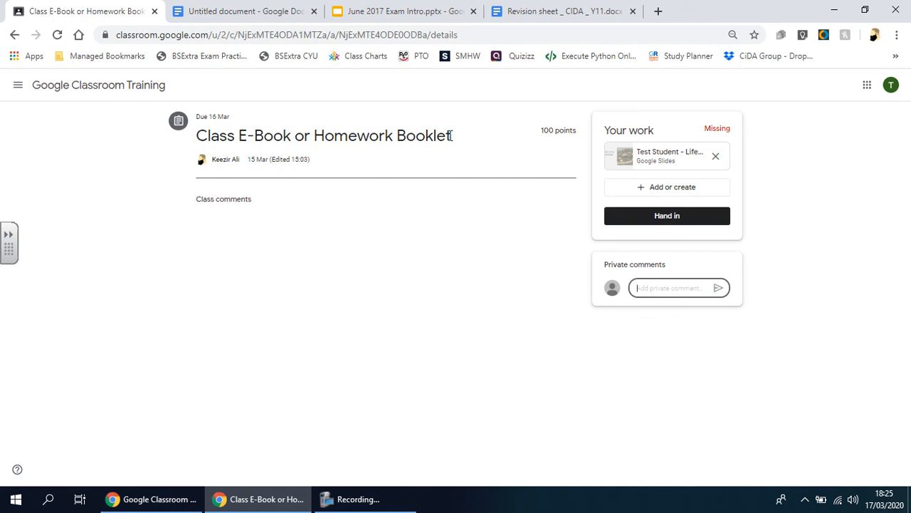
mouse_move(476, 165)
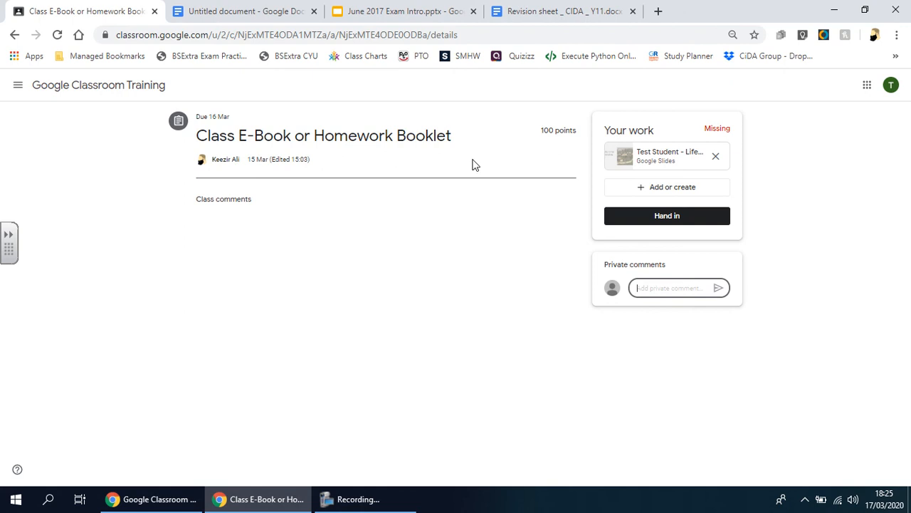
mouse_move(459, 137)
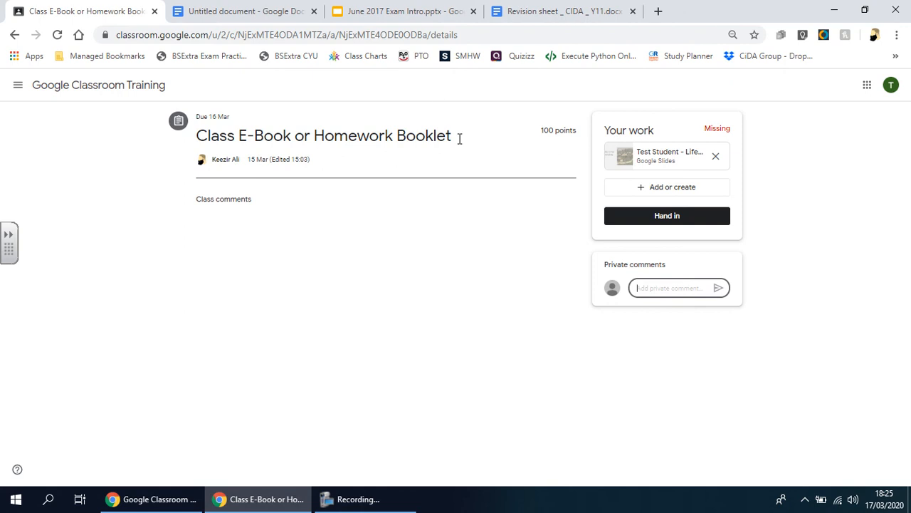
mouse_move(655, 170)
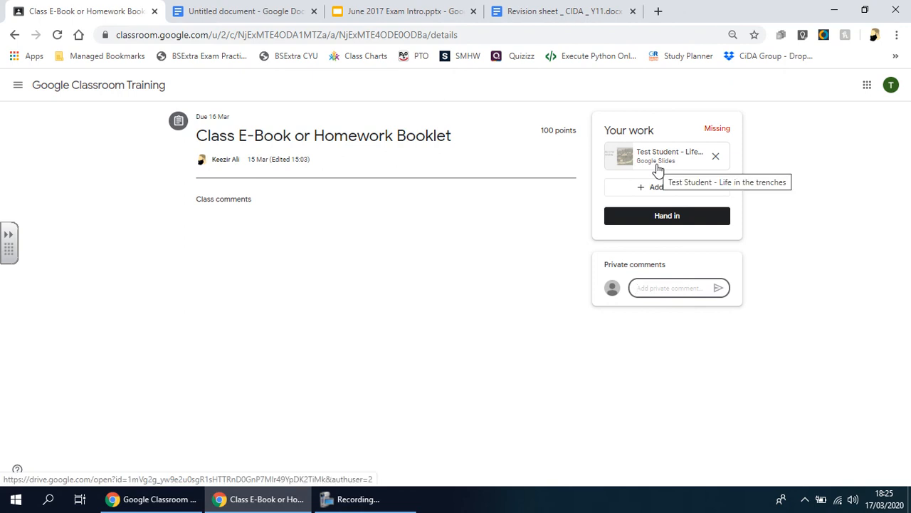
Bring up the attached 'Test Student - Life in the trenches' slides and close the Untitled document and June 2017 Exam Intro tabs.
click(666, 156)
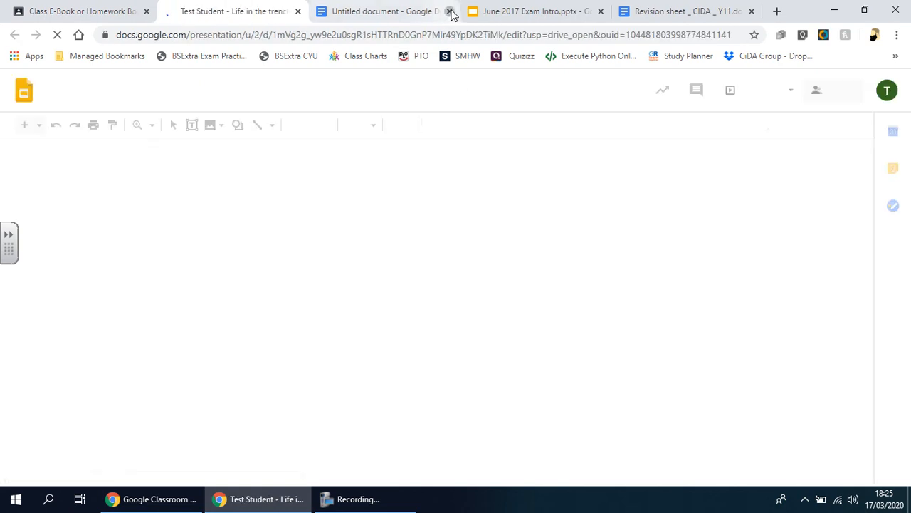
click(450, 11)
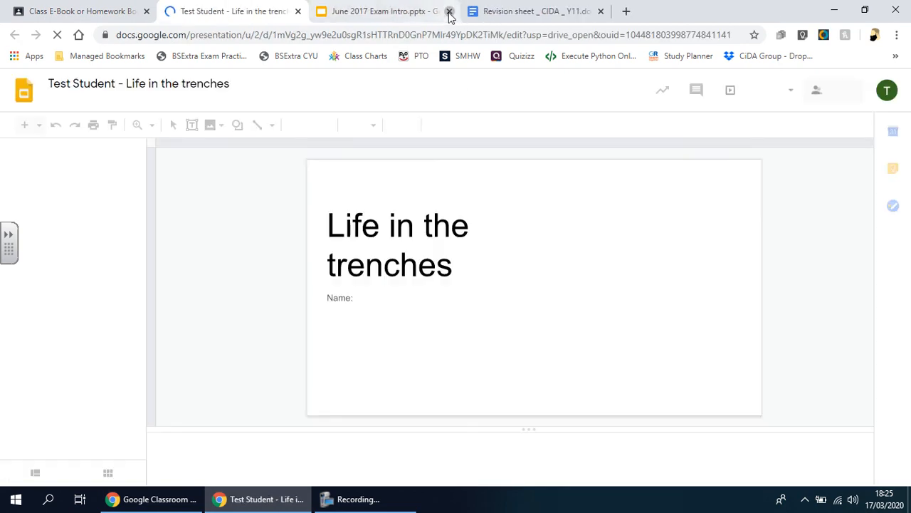
click(448, 12)
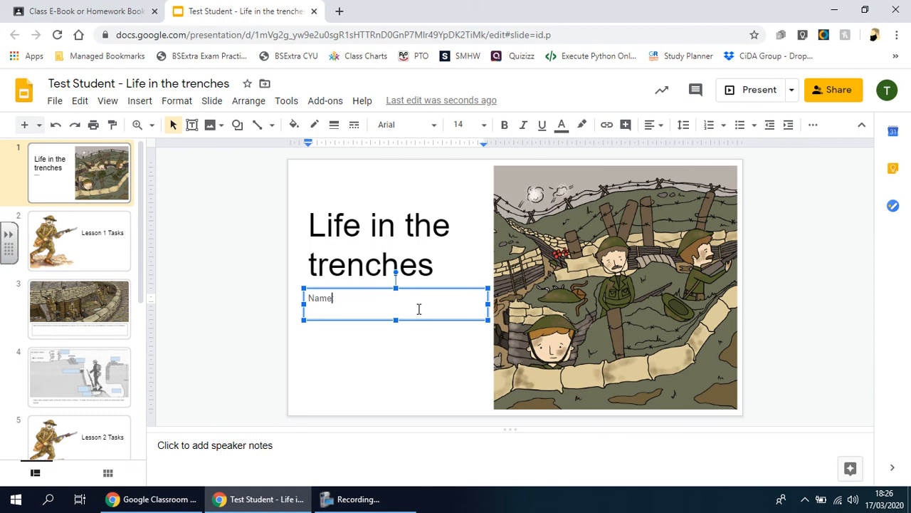
Fill the title slide name line with 'The best student in the world!'.
text(:)
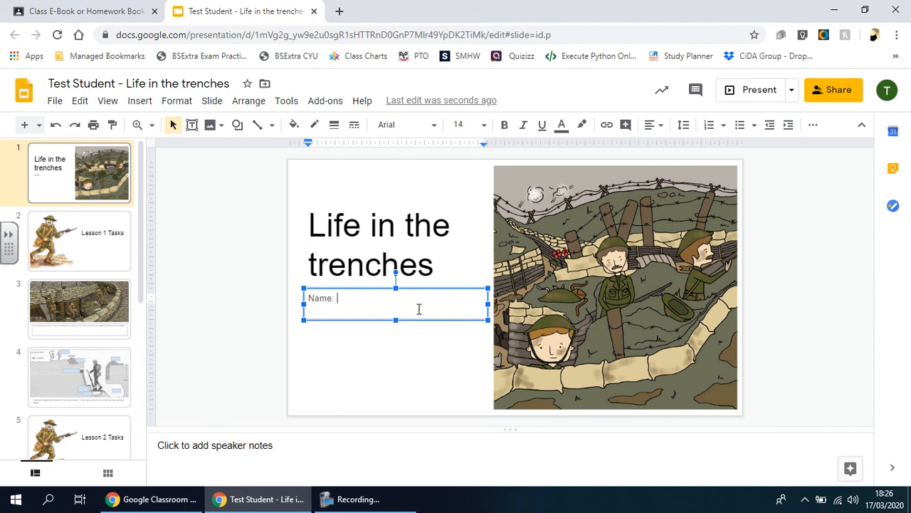
text(T)
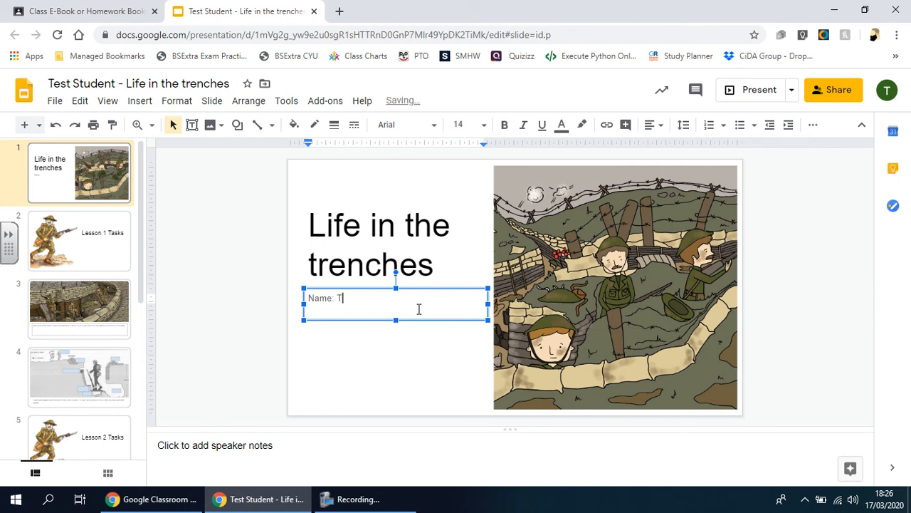
text(he best student in the world)
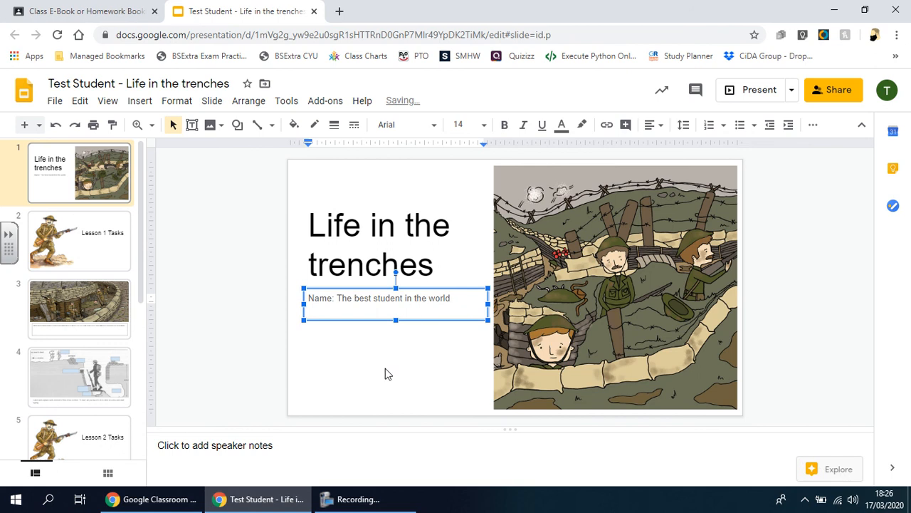
text(!)
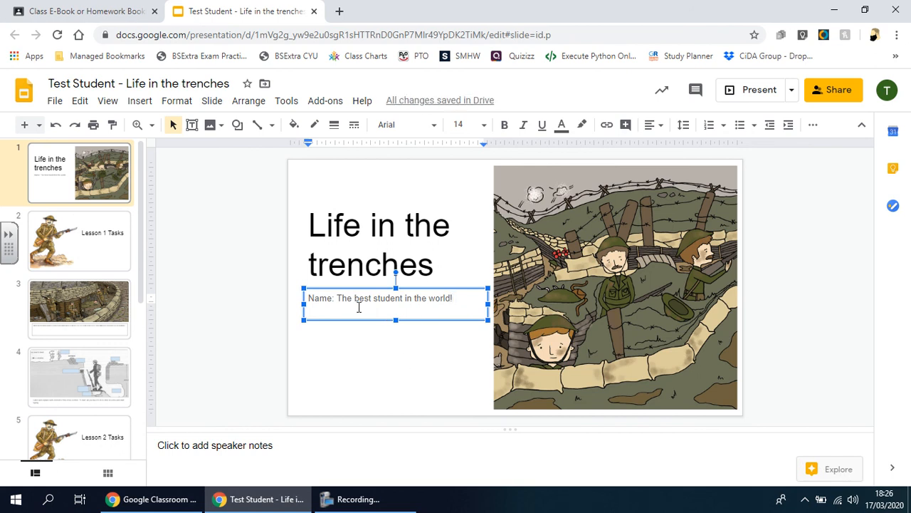
mouse_move(342, 297)
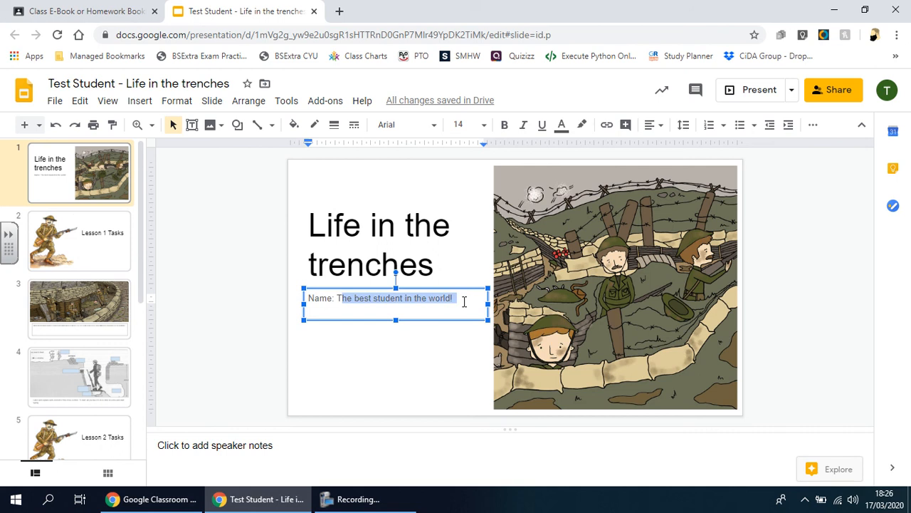
Replace it so the name line reads 'Name: First Name Last Name'.
text(F)
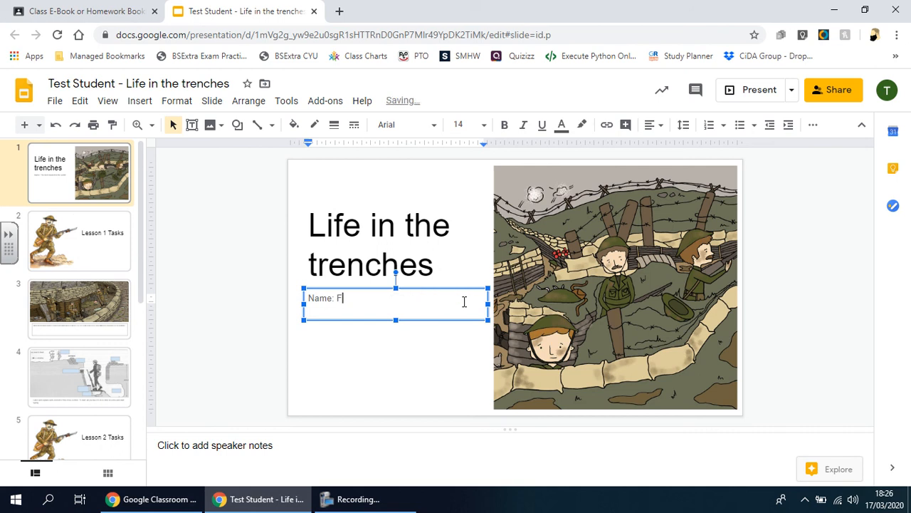
text(irst Nam)
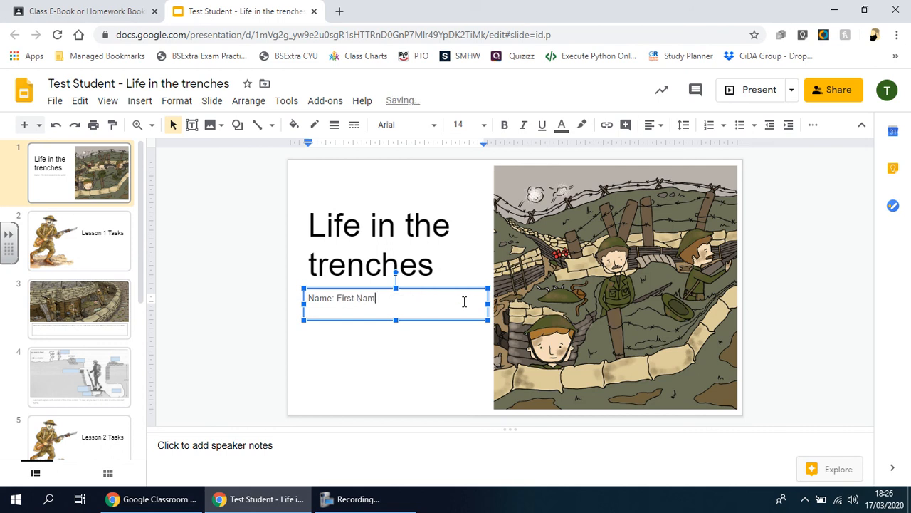
text(e)
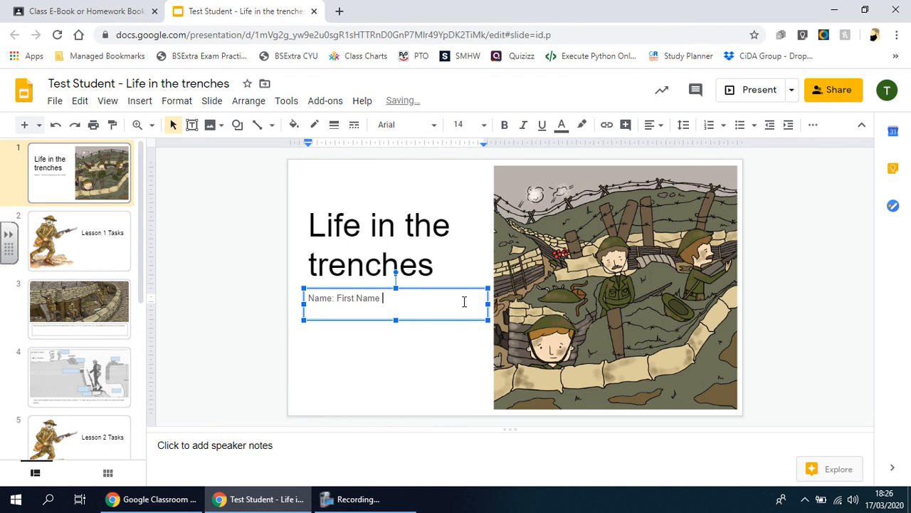
text(Last Name)
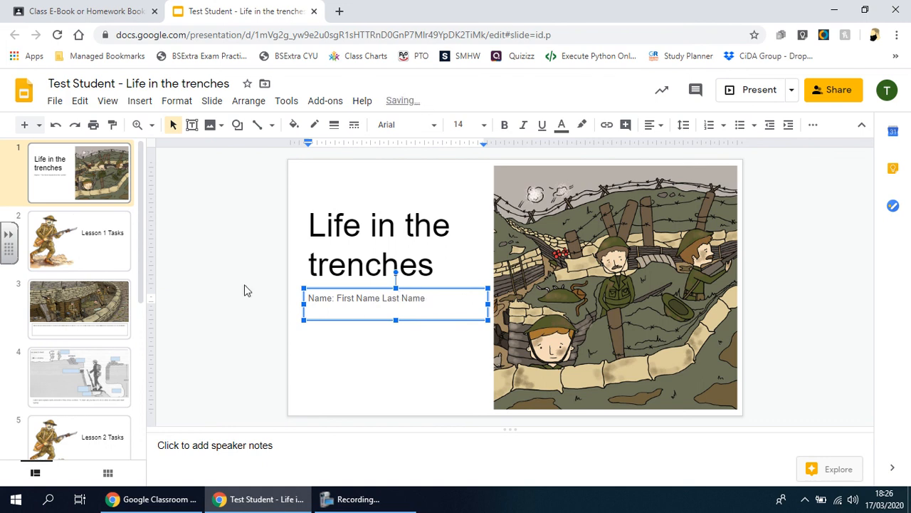
click(410, 333)
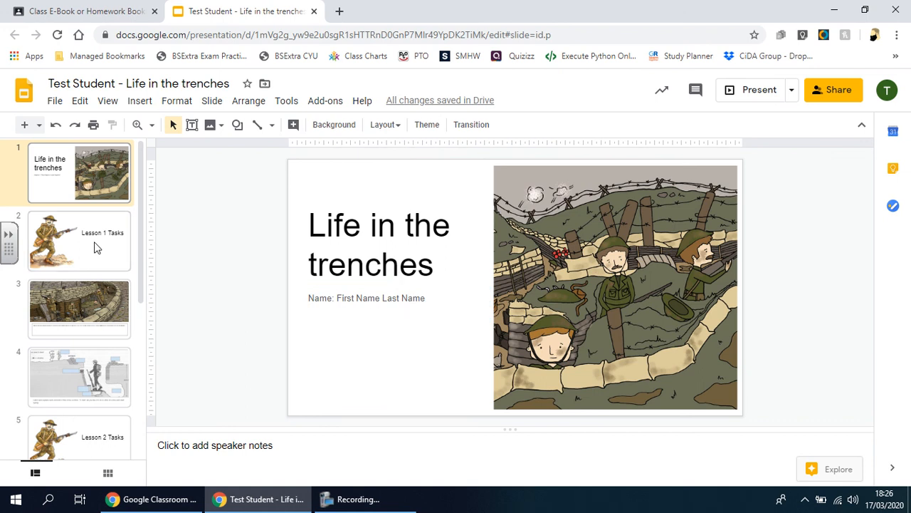
View slide 3 with the trench picture, glance at the cross-section slide 4, and return to slide 3.
click(78, 308)
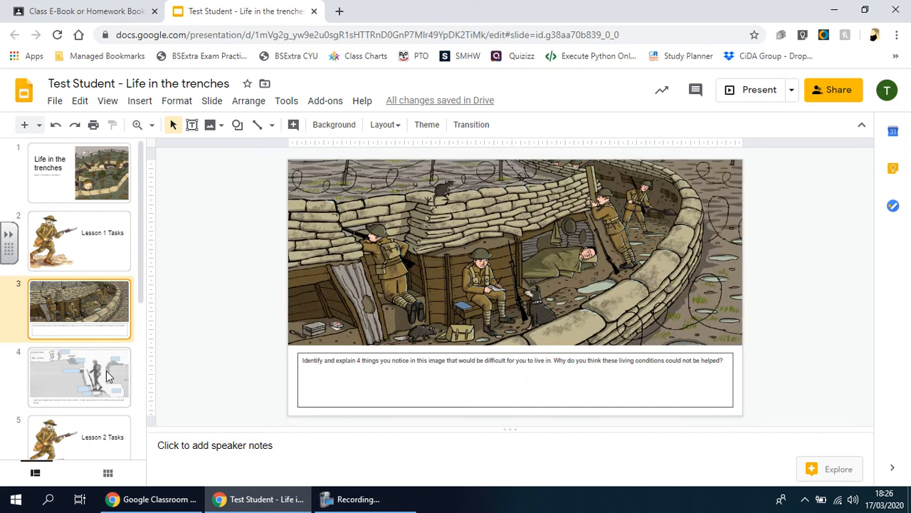
click(78, 376)
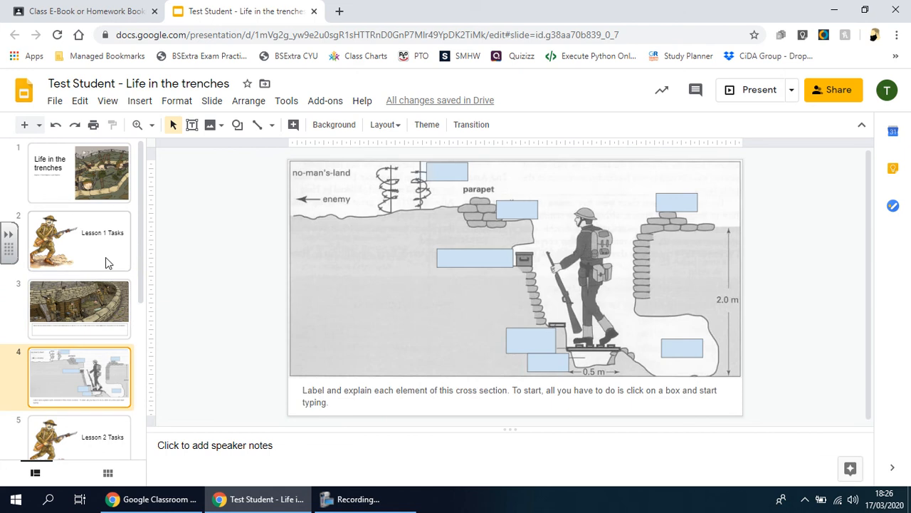
click(79, 307)
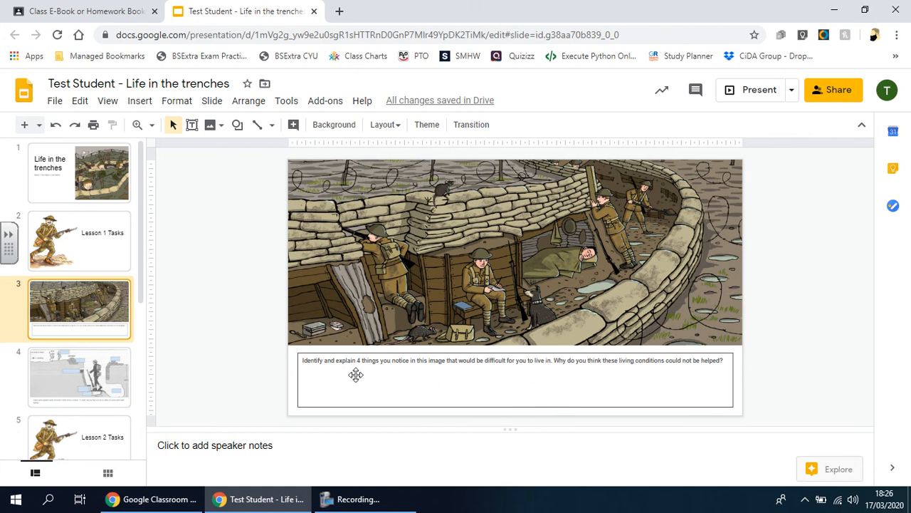
mouse_move(344, 370)
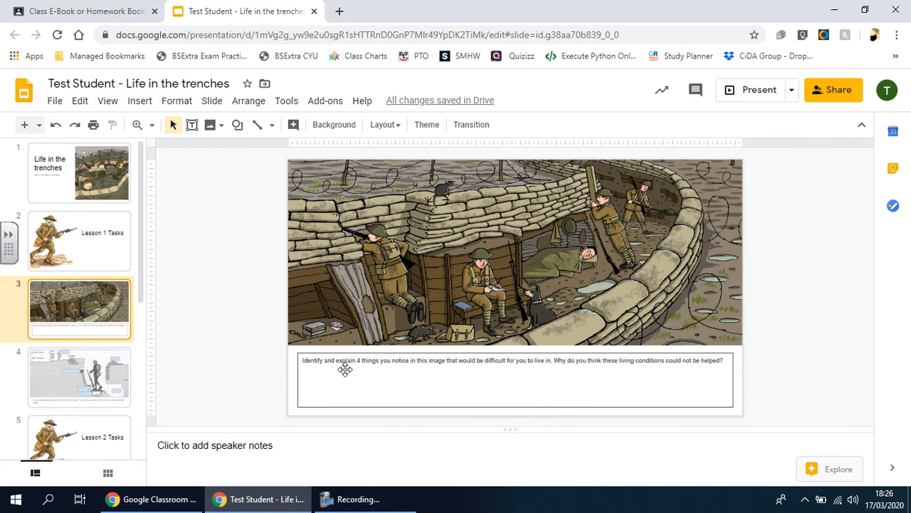
mouse_move(302, 413)
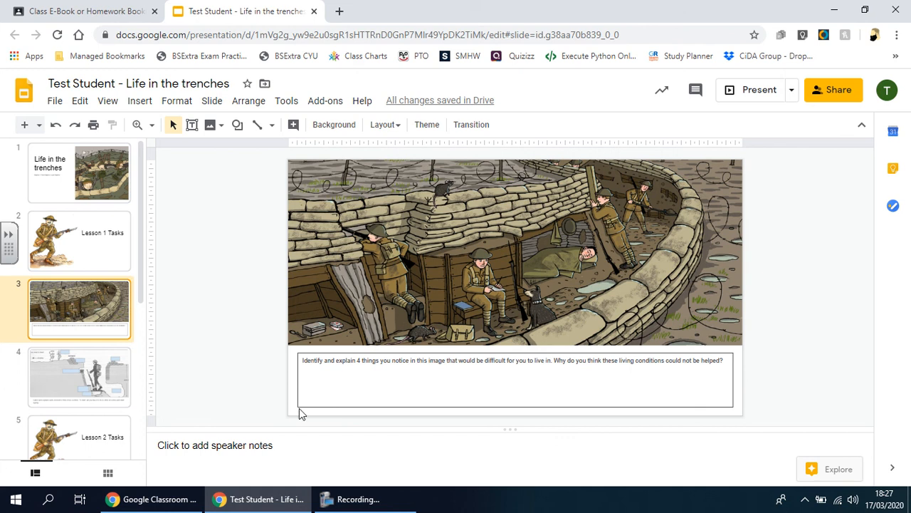
mouse_move(371, 373)
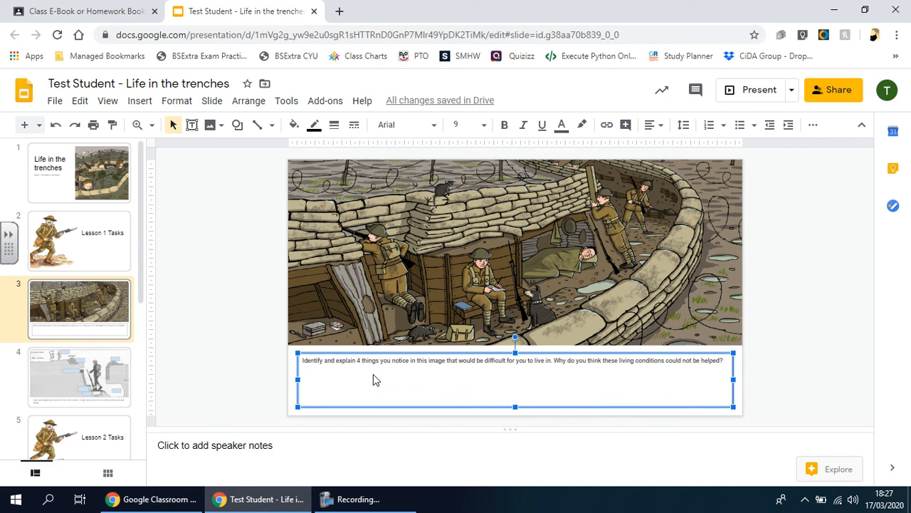
mouse_move(658, 368)
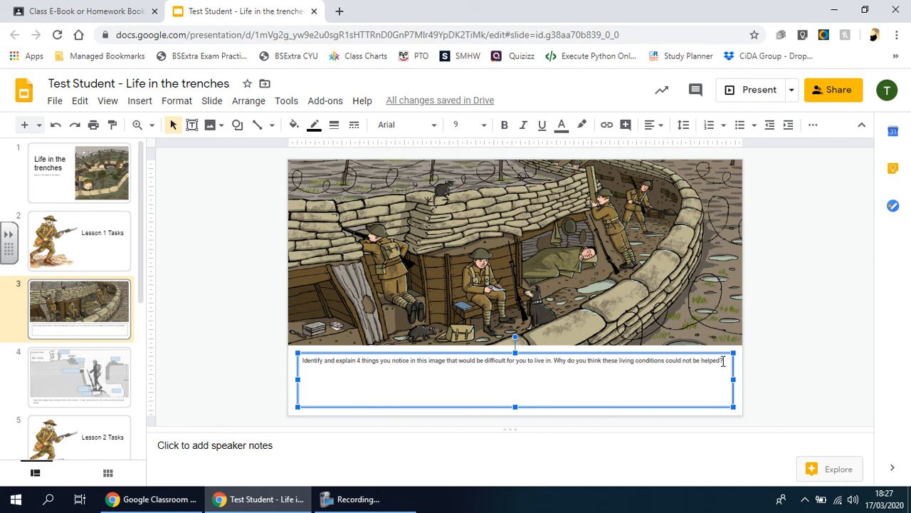
mouse_move(723, 359)
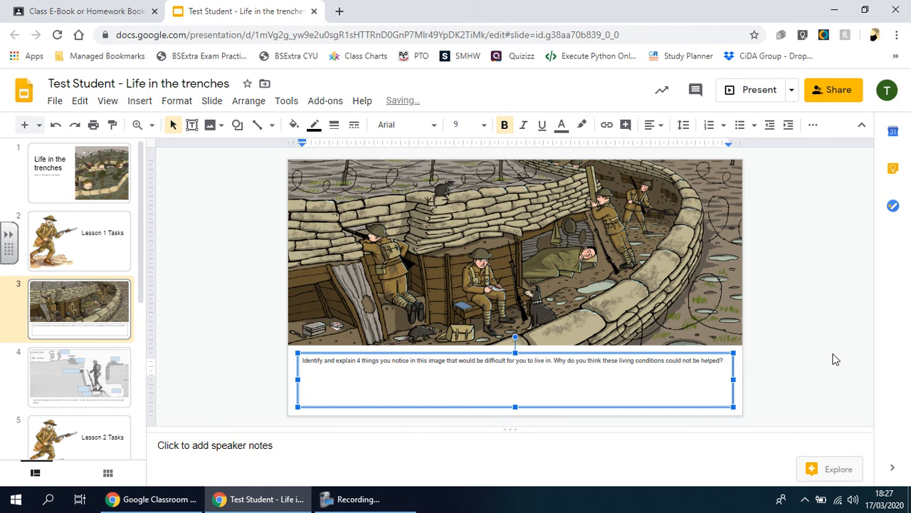
Write 'Answering the question… blah blah' under the trench question and widen the text box to the right.
text(A)
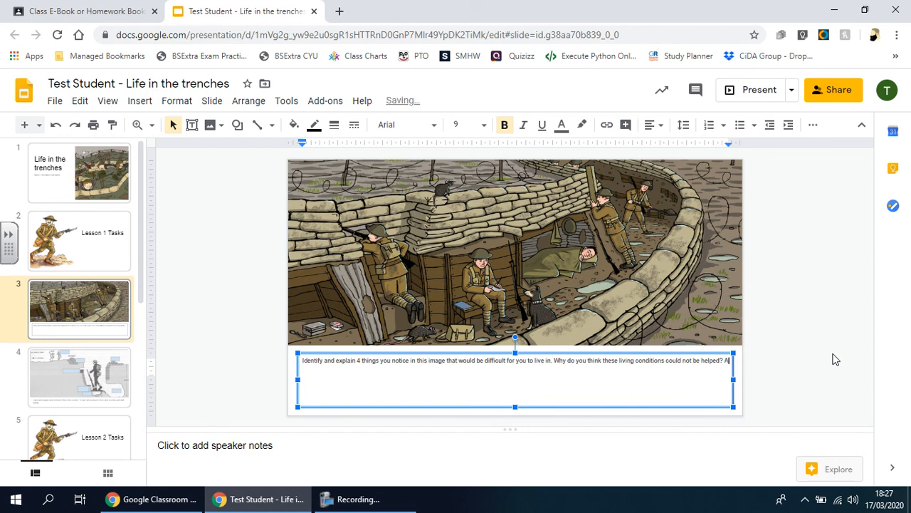
text(Answering the)
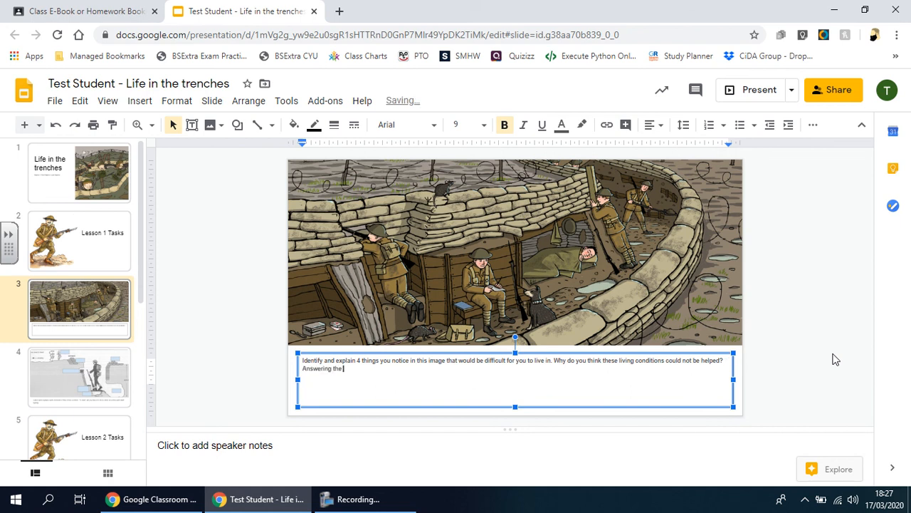
text(question.)
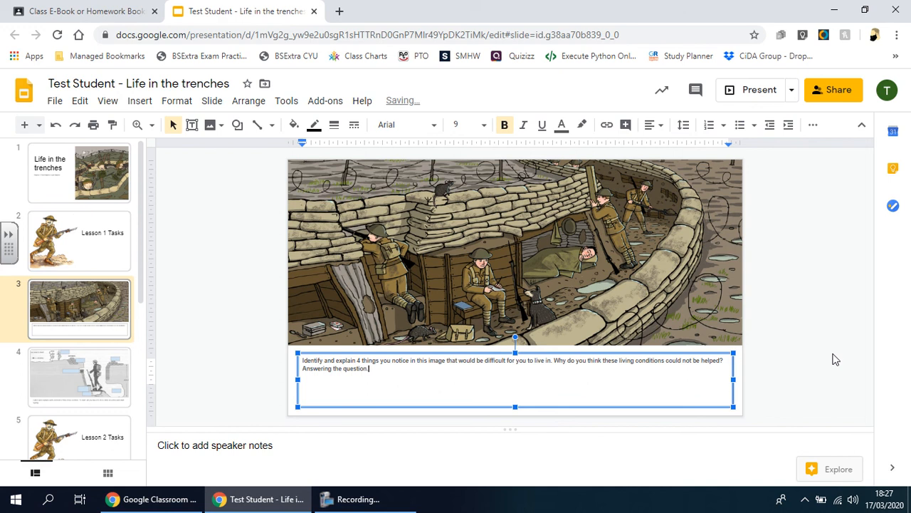
text(...blah blah blah)
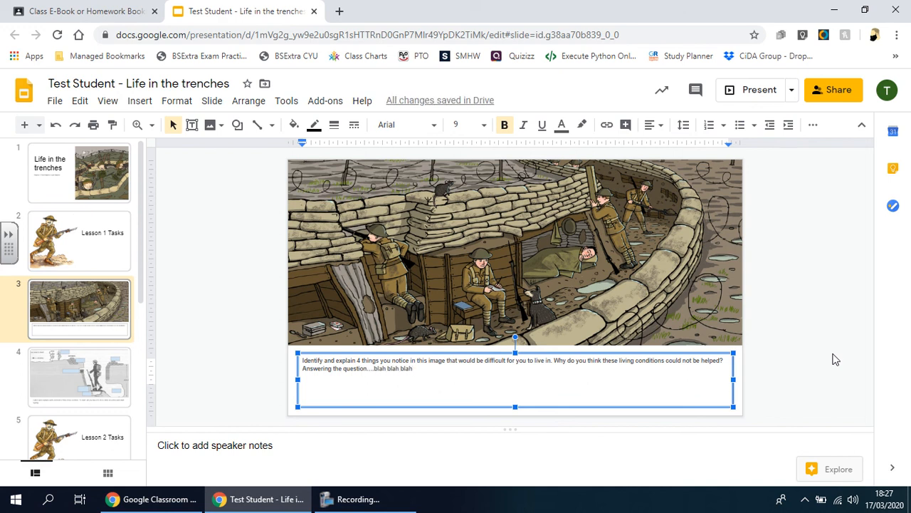
mouse_move(648, 288)
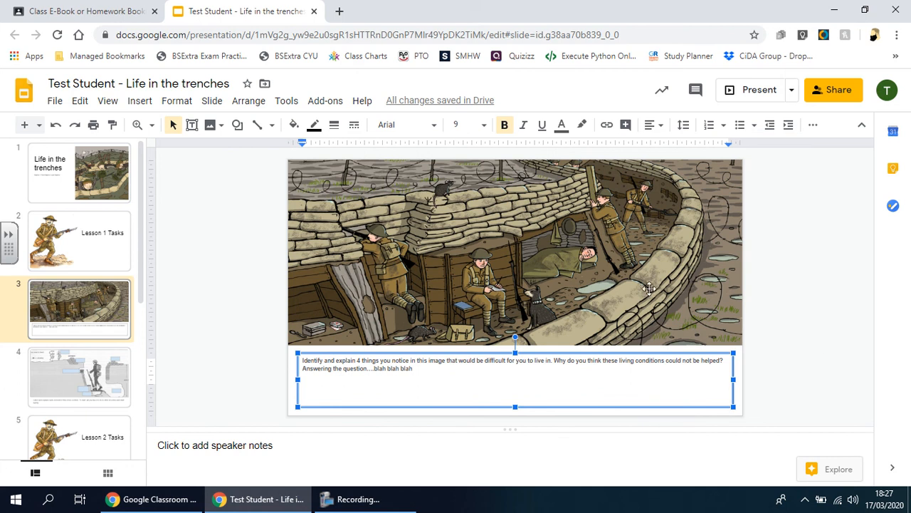
mouse_move(805, 242)
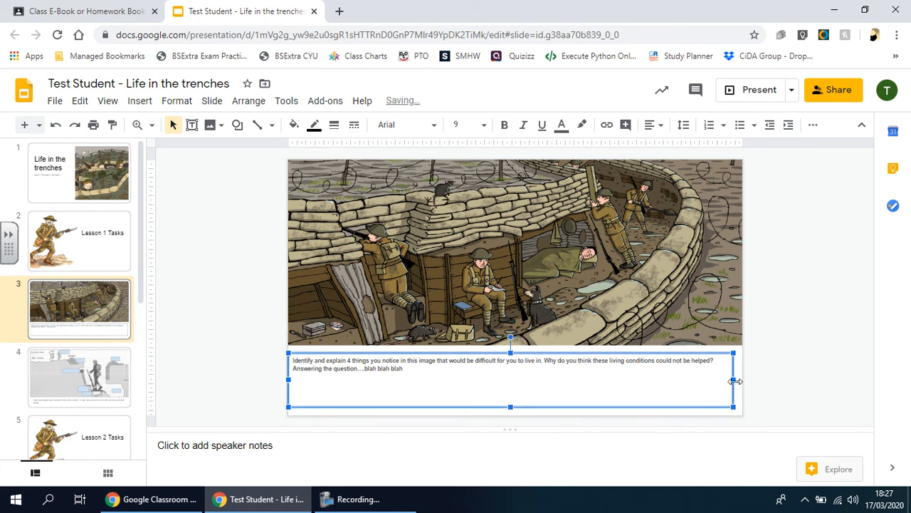
drag(733, 382, 747, 379)
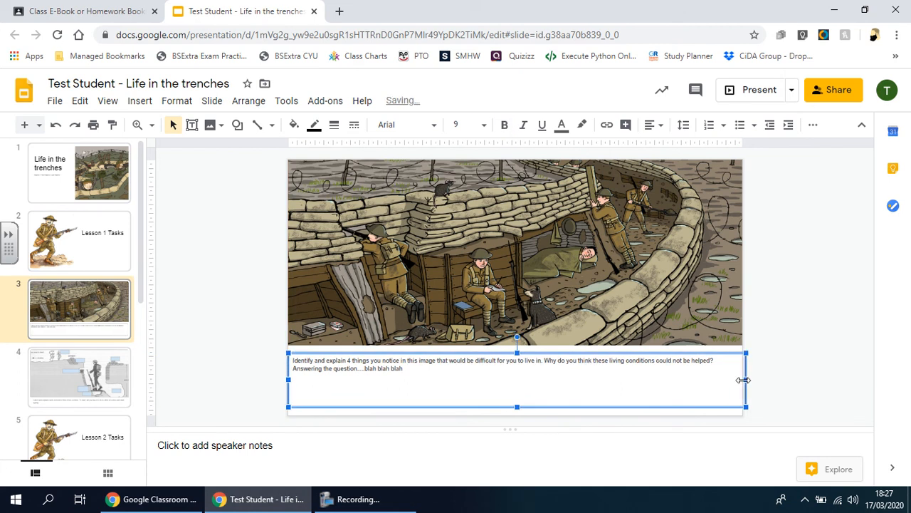
mouse_move(806, 330)
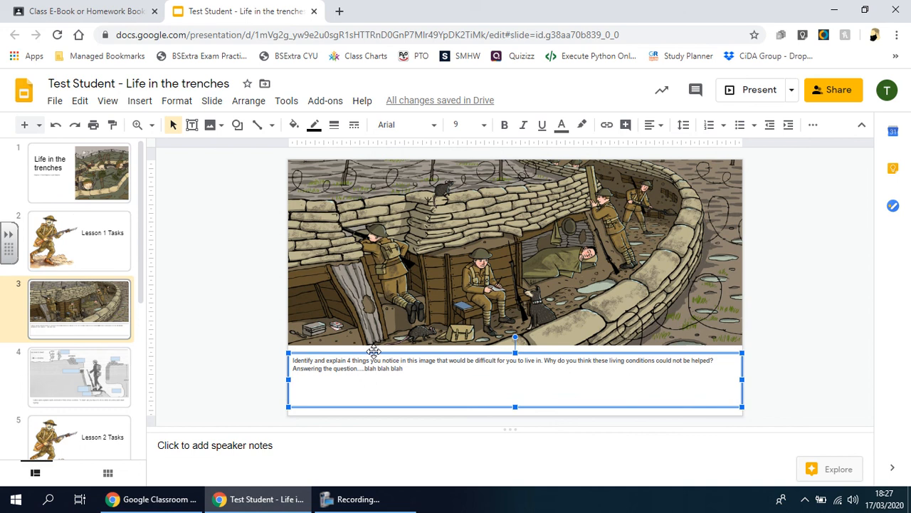
mouse_move(373, 353)
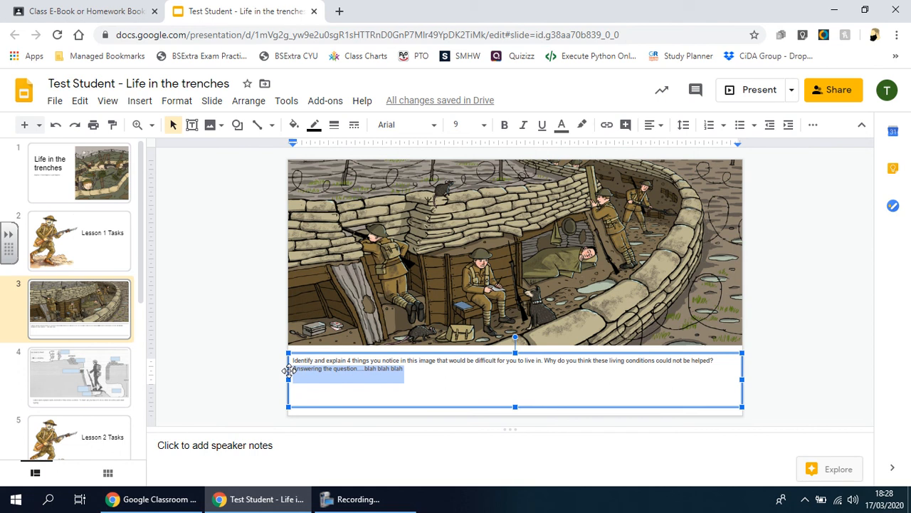
mouse_move(484, 133)
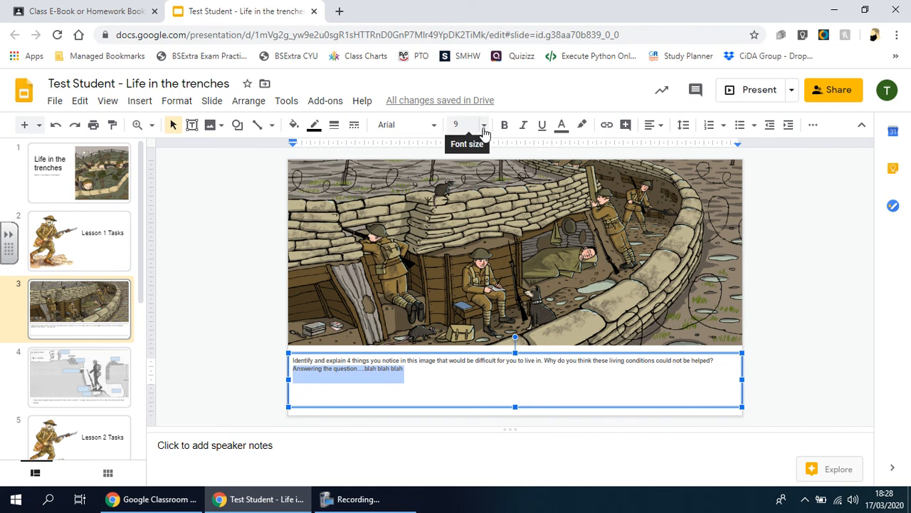
Shrink the answer text to a smaller font size matching the question, then continue editing the answer.
click(484, 125)
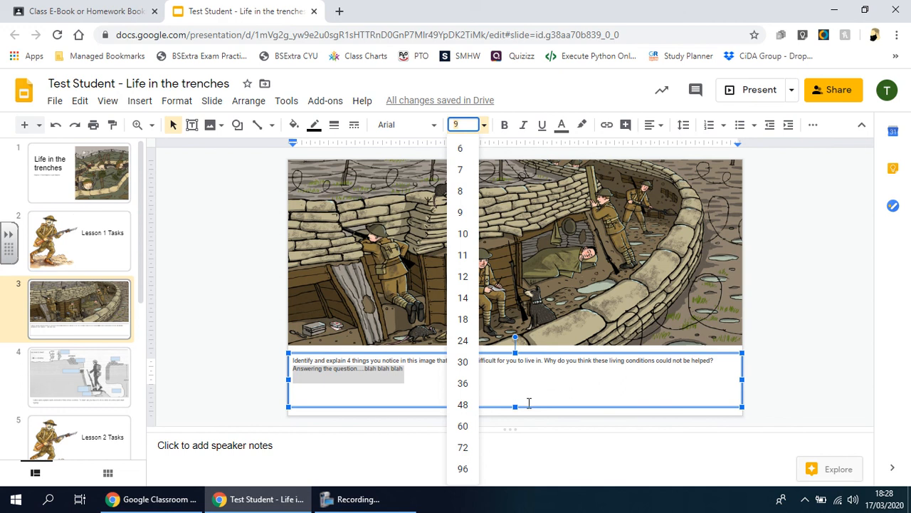
mouse_move(460, 191)
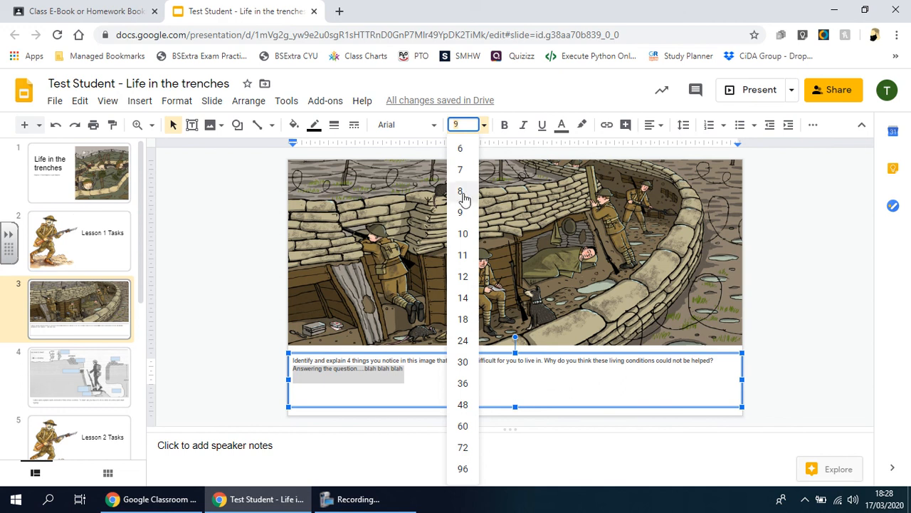
click(460, 191)
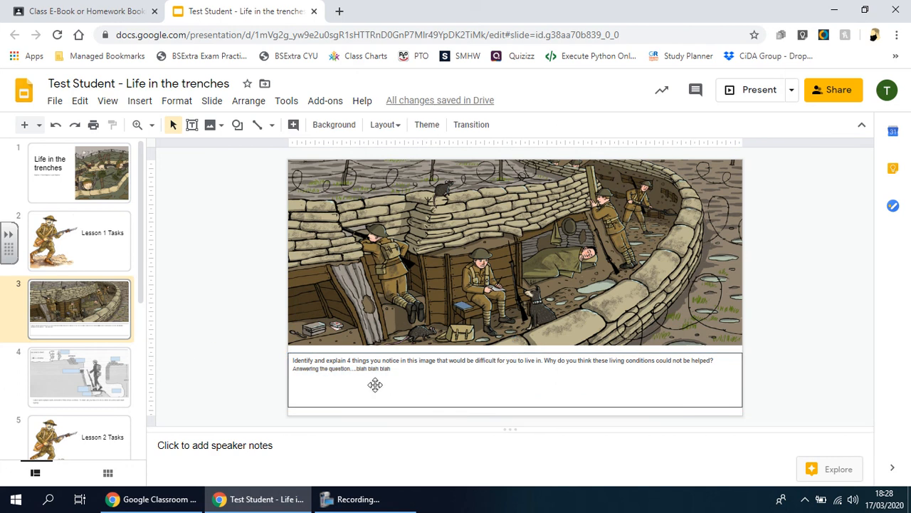
mouse_move(371, 376)
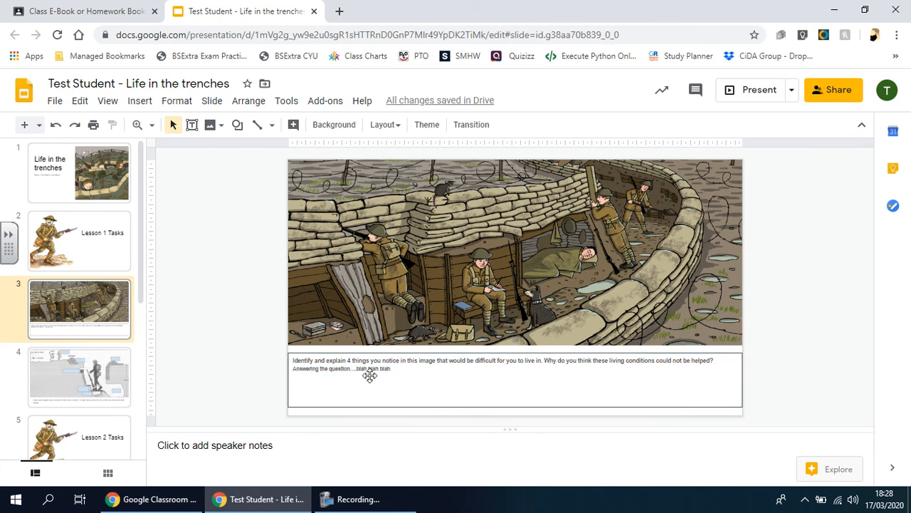
mouse_move(507, 461)
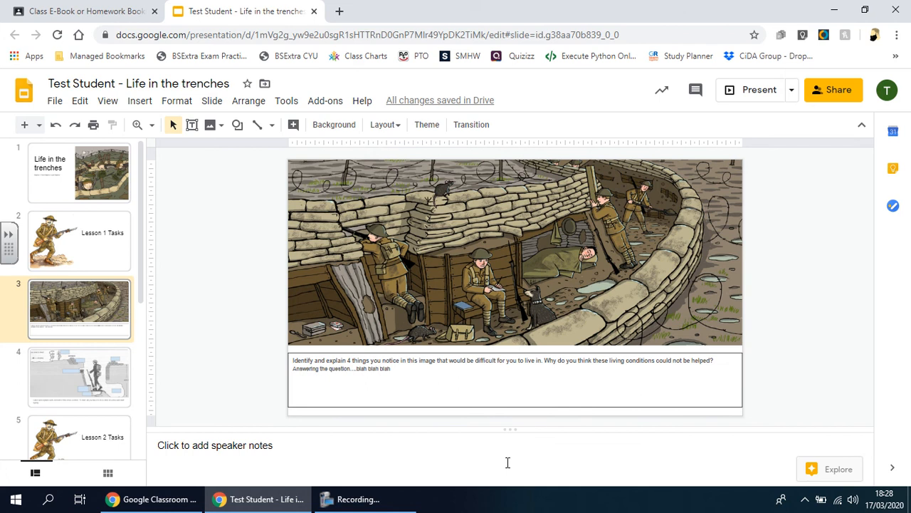
click(499, 385)
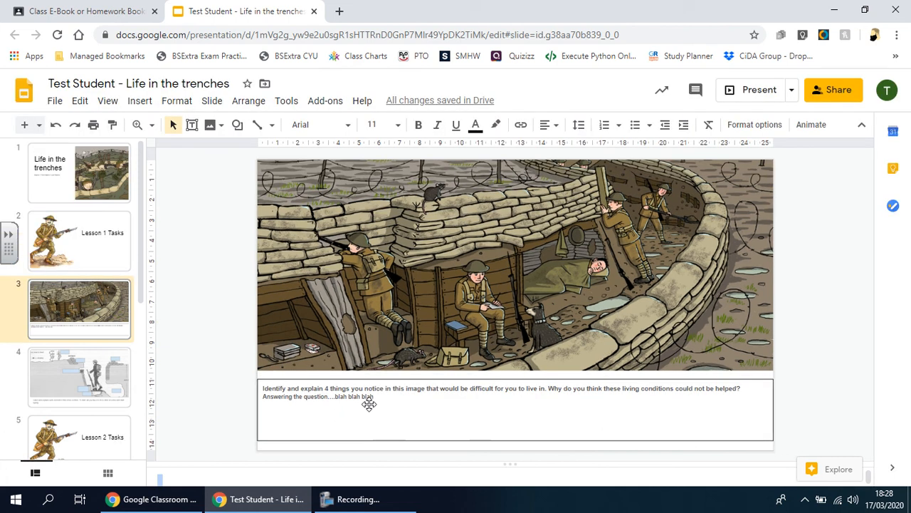
mouse_move(84, 379)
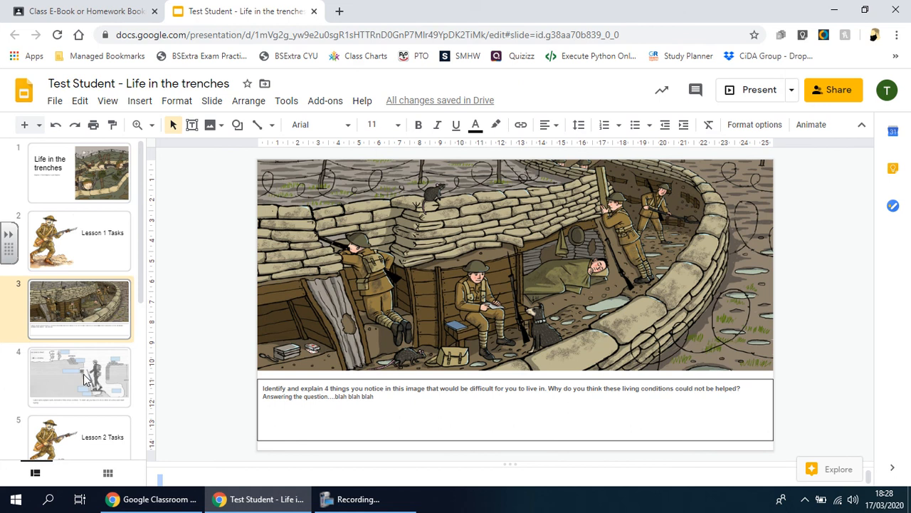
Label the box beside the parapet on the trench cross-section with 'Answer', then move to the Lesson 2 Tasks slide.
click(79, 376)
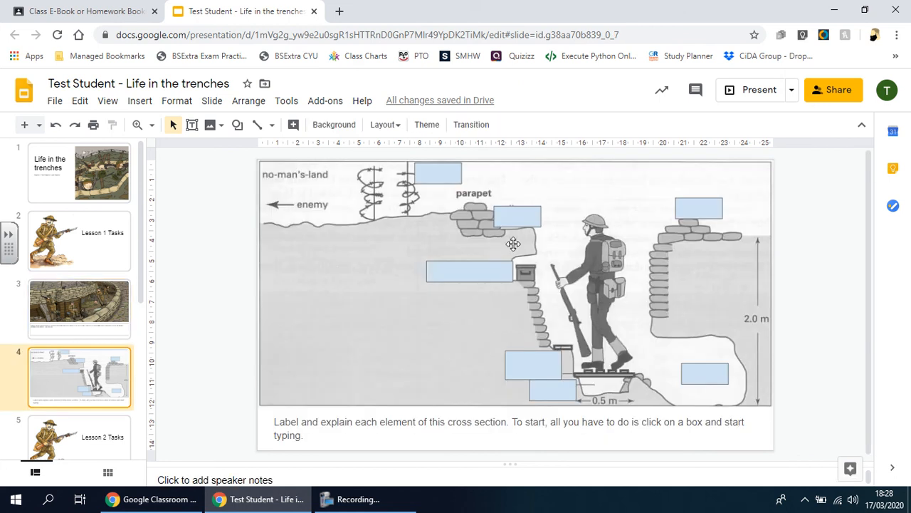
mouse_move(436, 279)
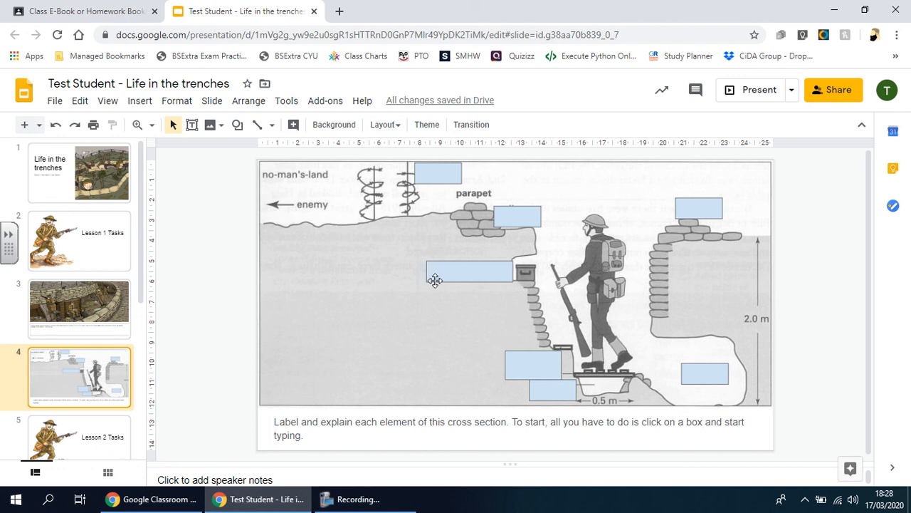
mouse_move(470, 191)
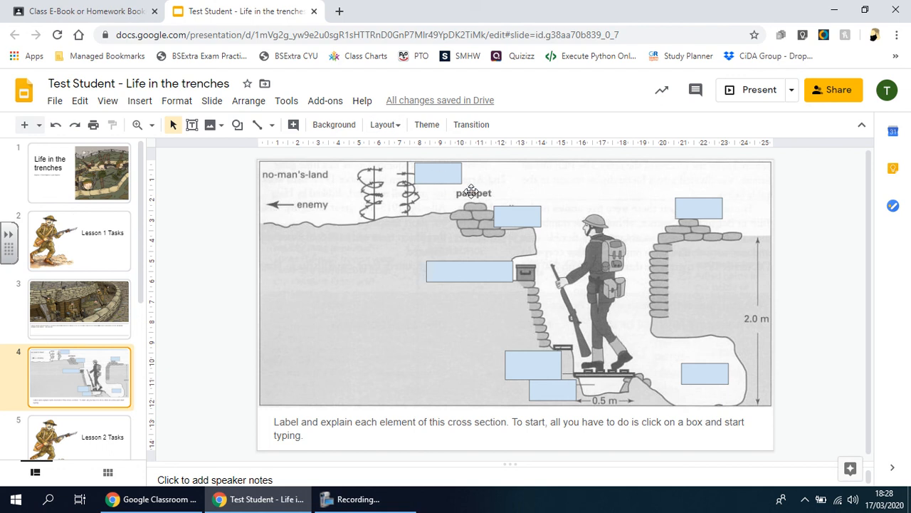
click(438, 173)
text(Typing)
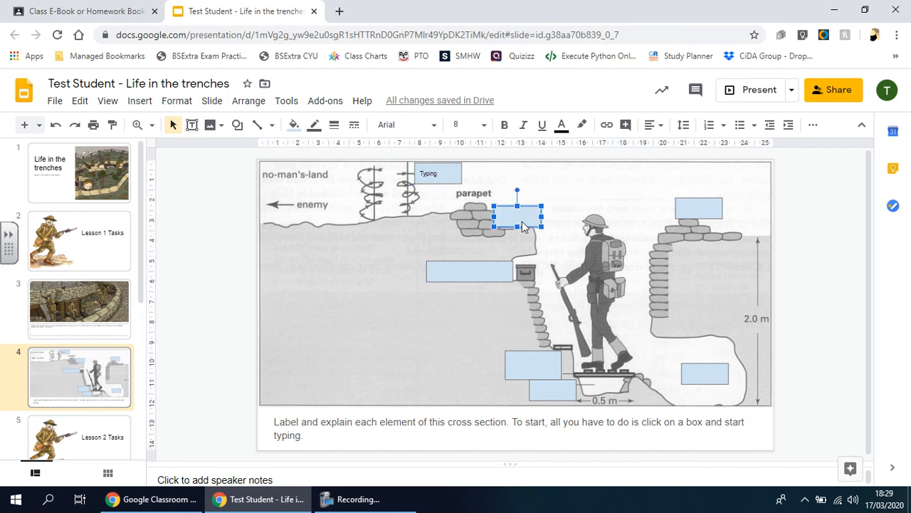
text(Answer)
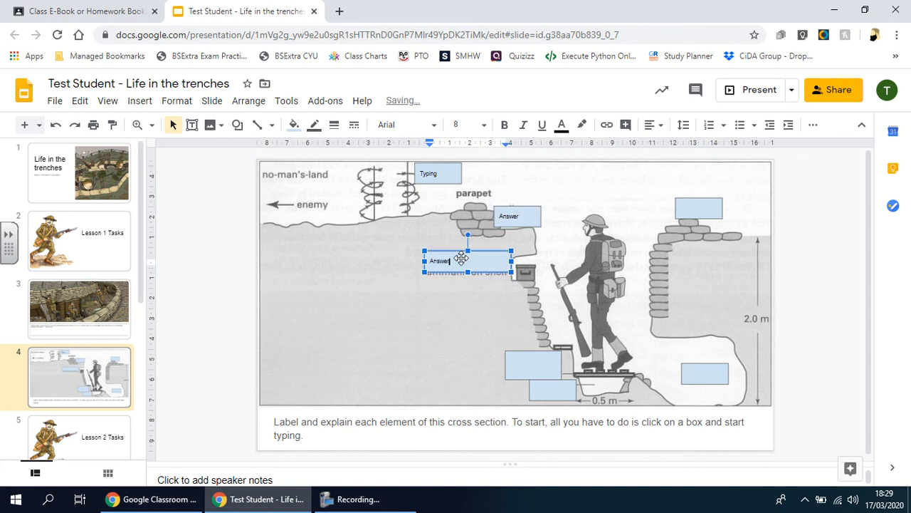
click(209, 311)
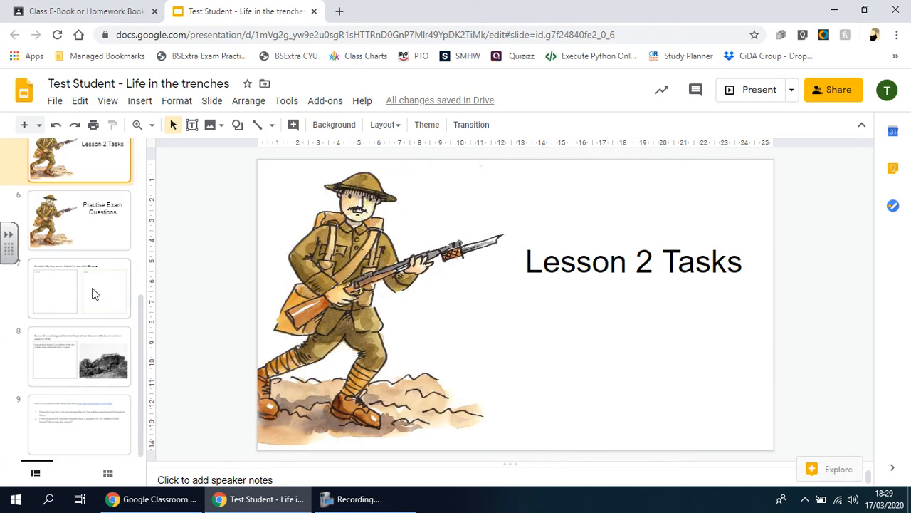
Write 'Answer' in the Answer box on the women-and-the-war-effort slide, then move to the Source C tank slide.
click(80, 287)
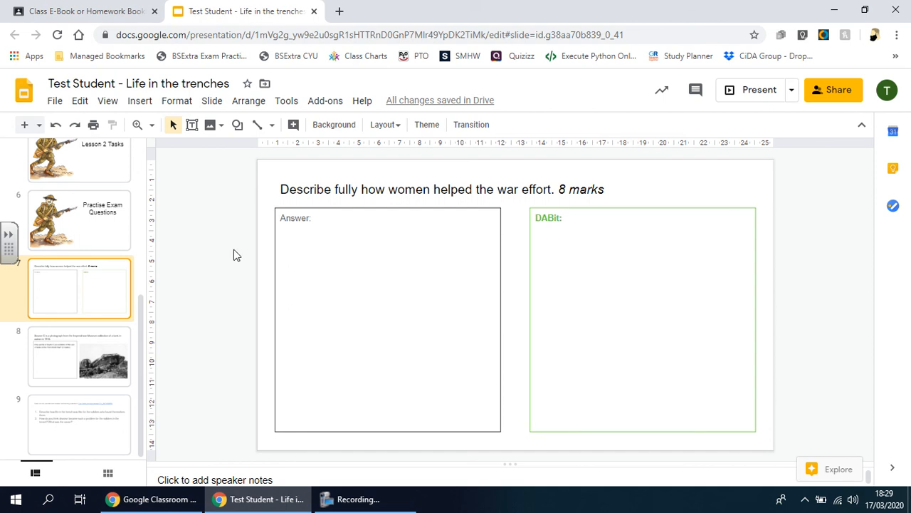
mouse_move(682, 437)
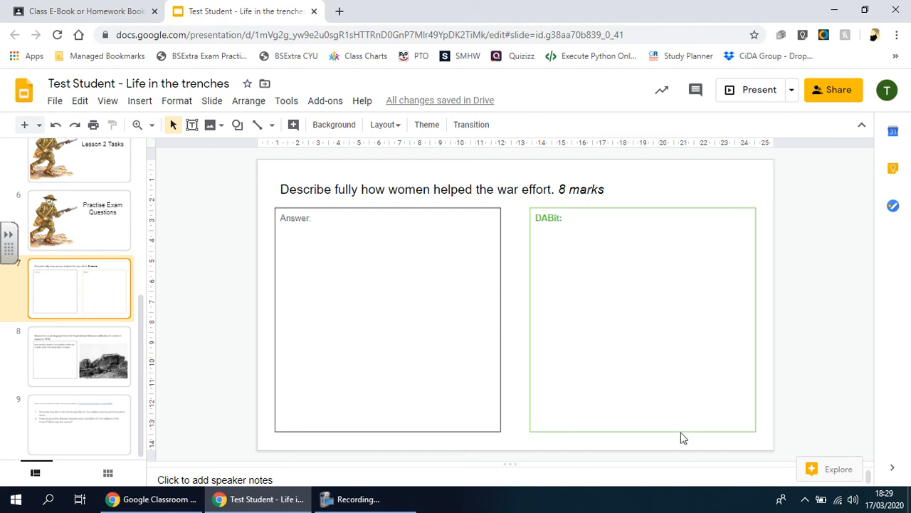
mouse_move(660, 202)
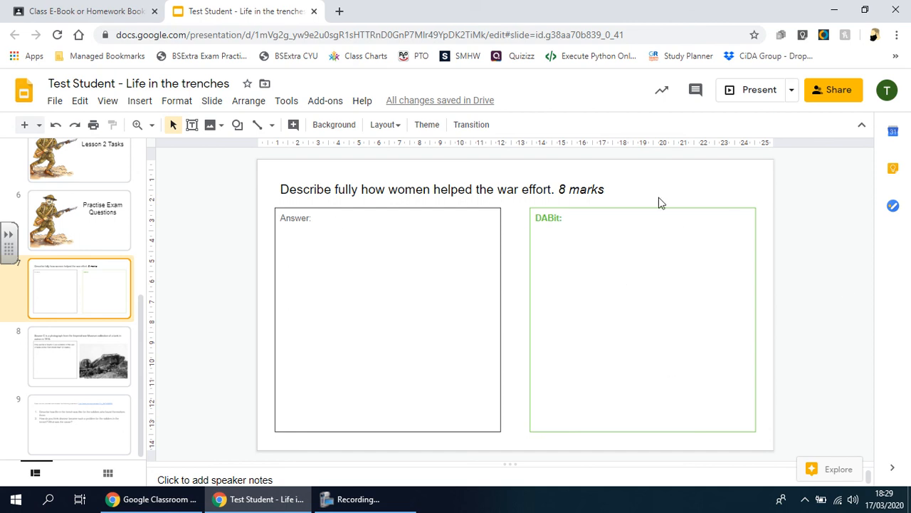
mouse_move(751, 173)
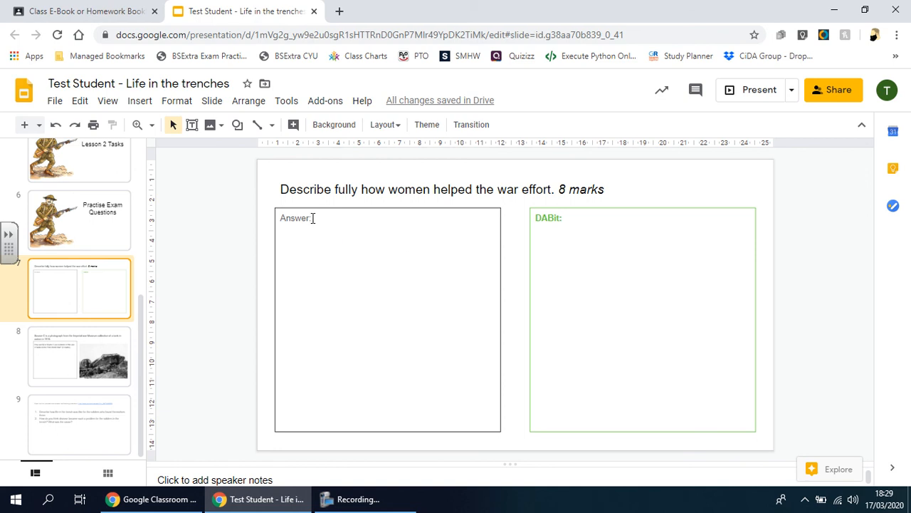
click(387, 316)
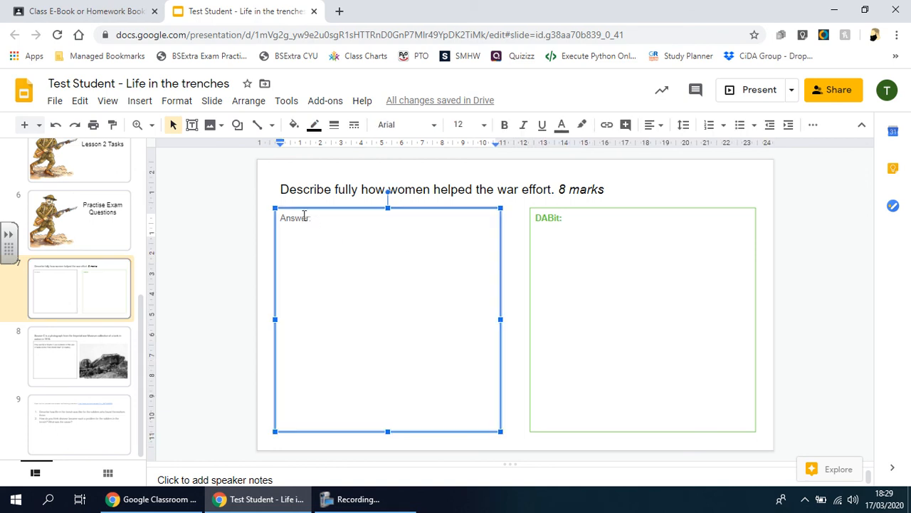
click(313, 218)
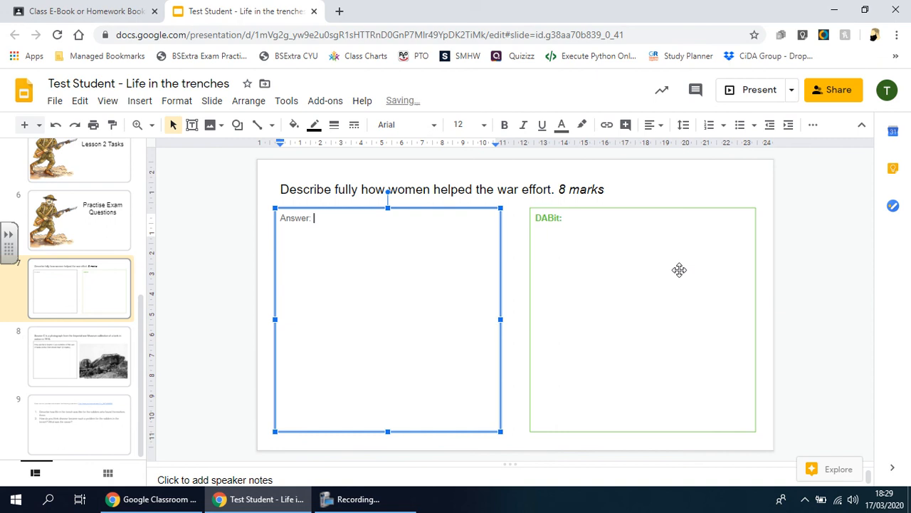
text(Anwe)
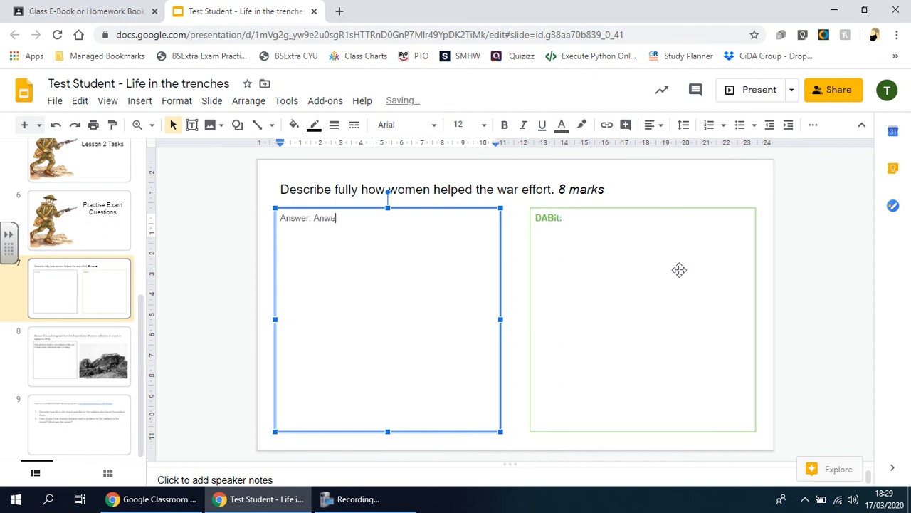
text(w)
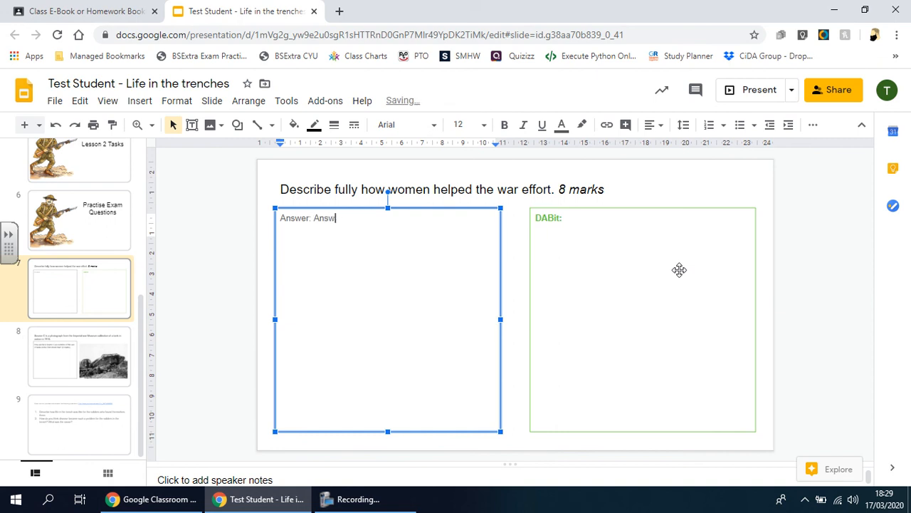
text(er)
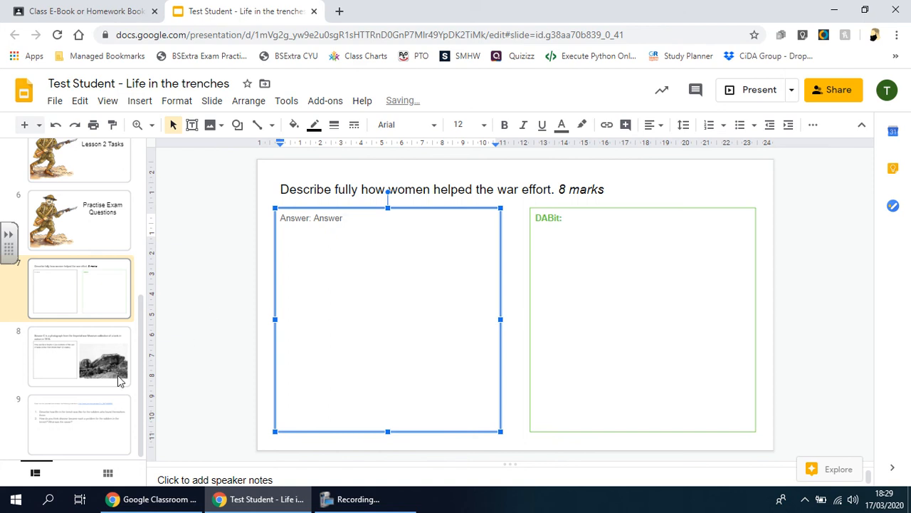
click(78, 356)
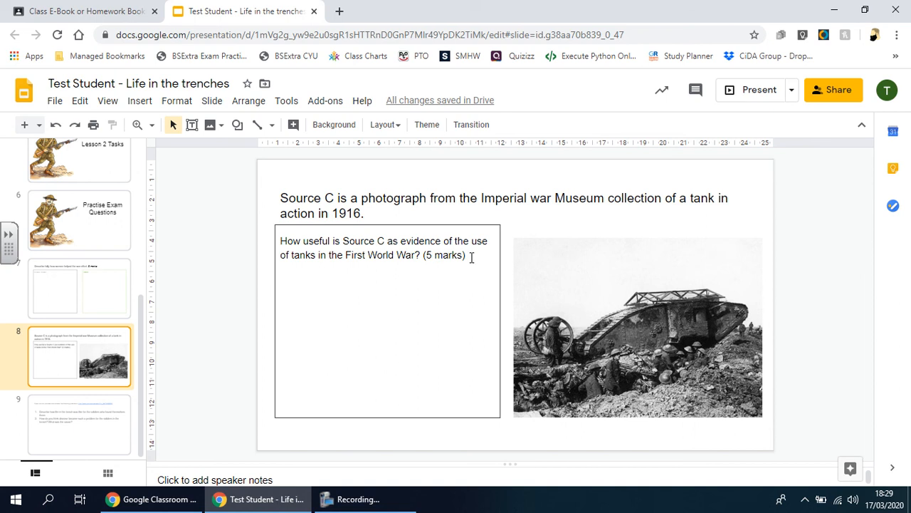
Select the Source C question box, then view the final slide with the trench-life video questions.
click(387, 320)
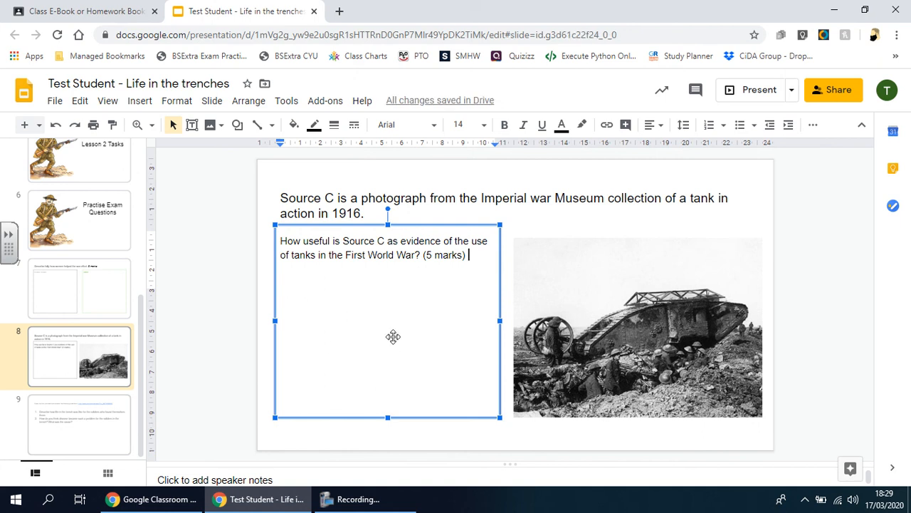
click(80, 424)
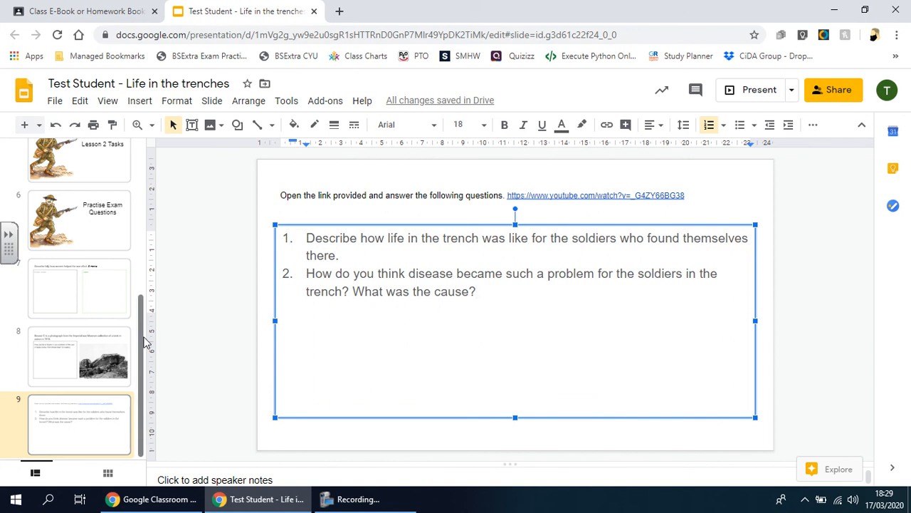
scroll(up, 3)
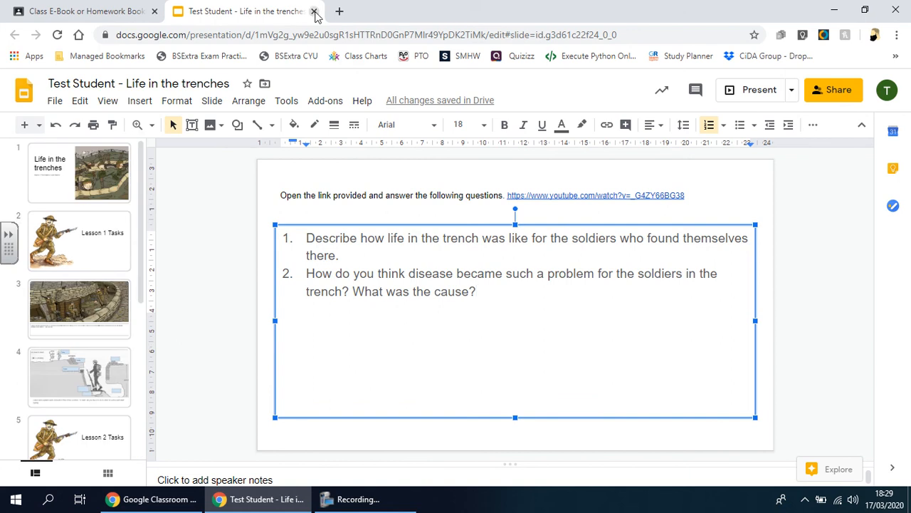
Close the e-book tab to return to the Classroom assignment and reopen the attached trenches presentation.
click(313, 11)
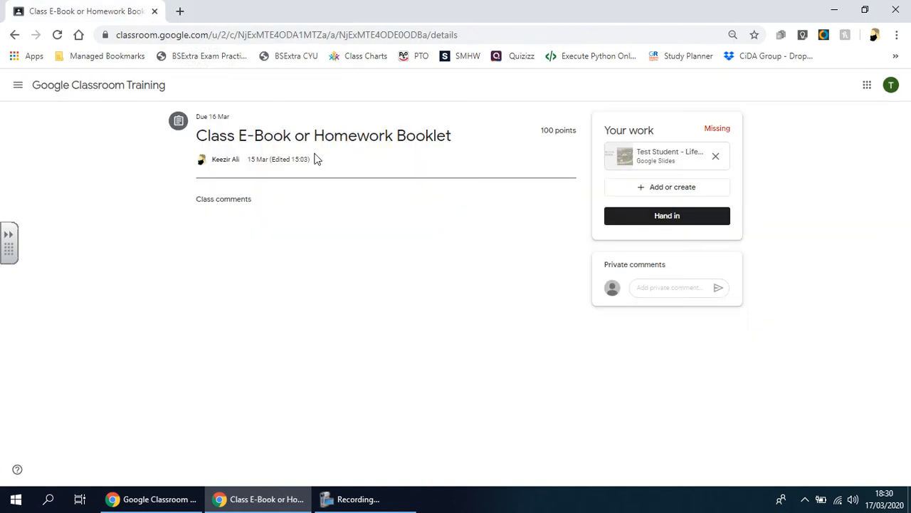
mouse_move(203, 13)
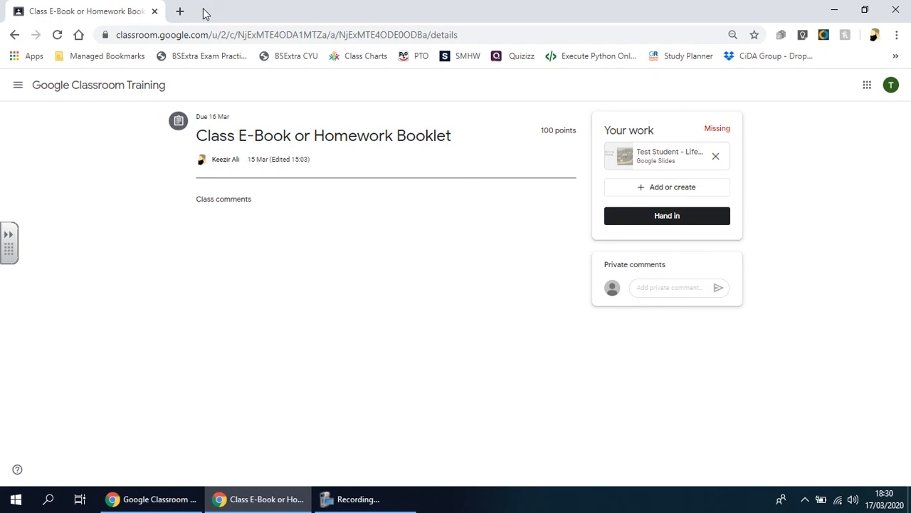
mouse_move(713, 205)
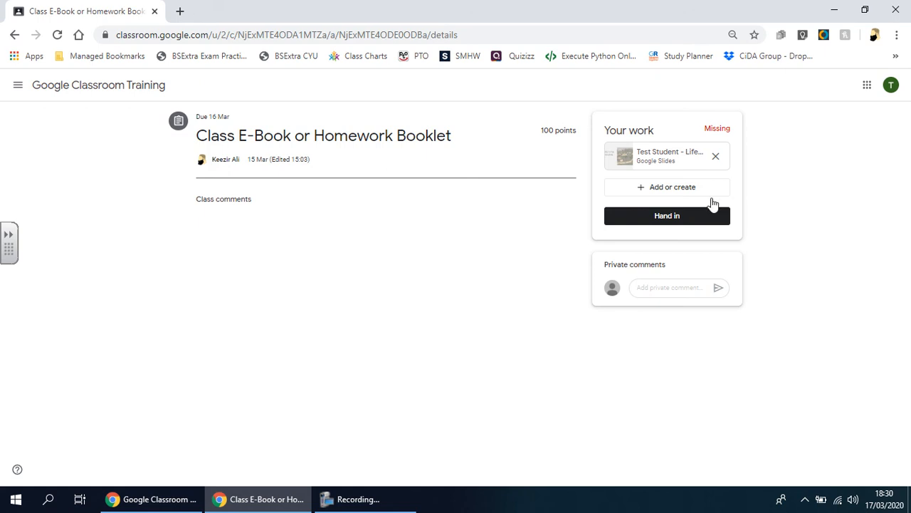
click(666, 155)
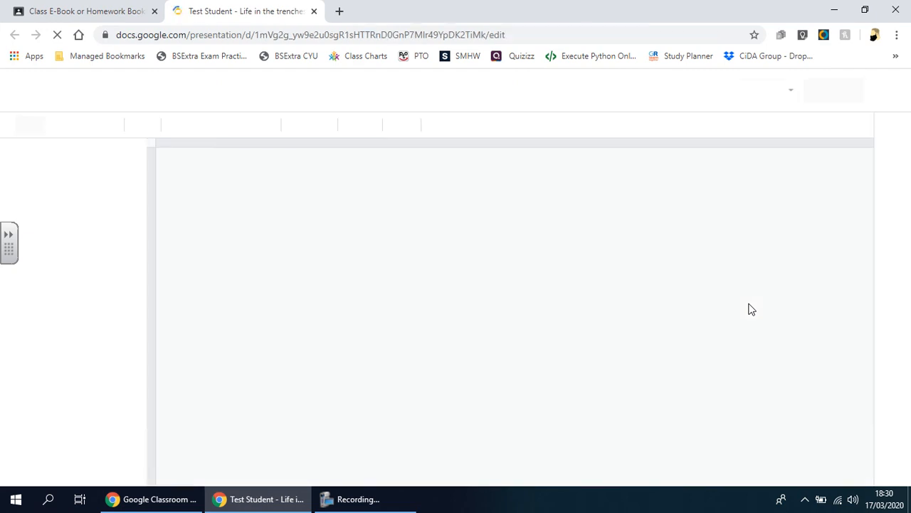